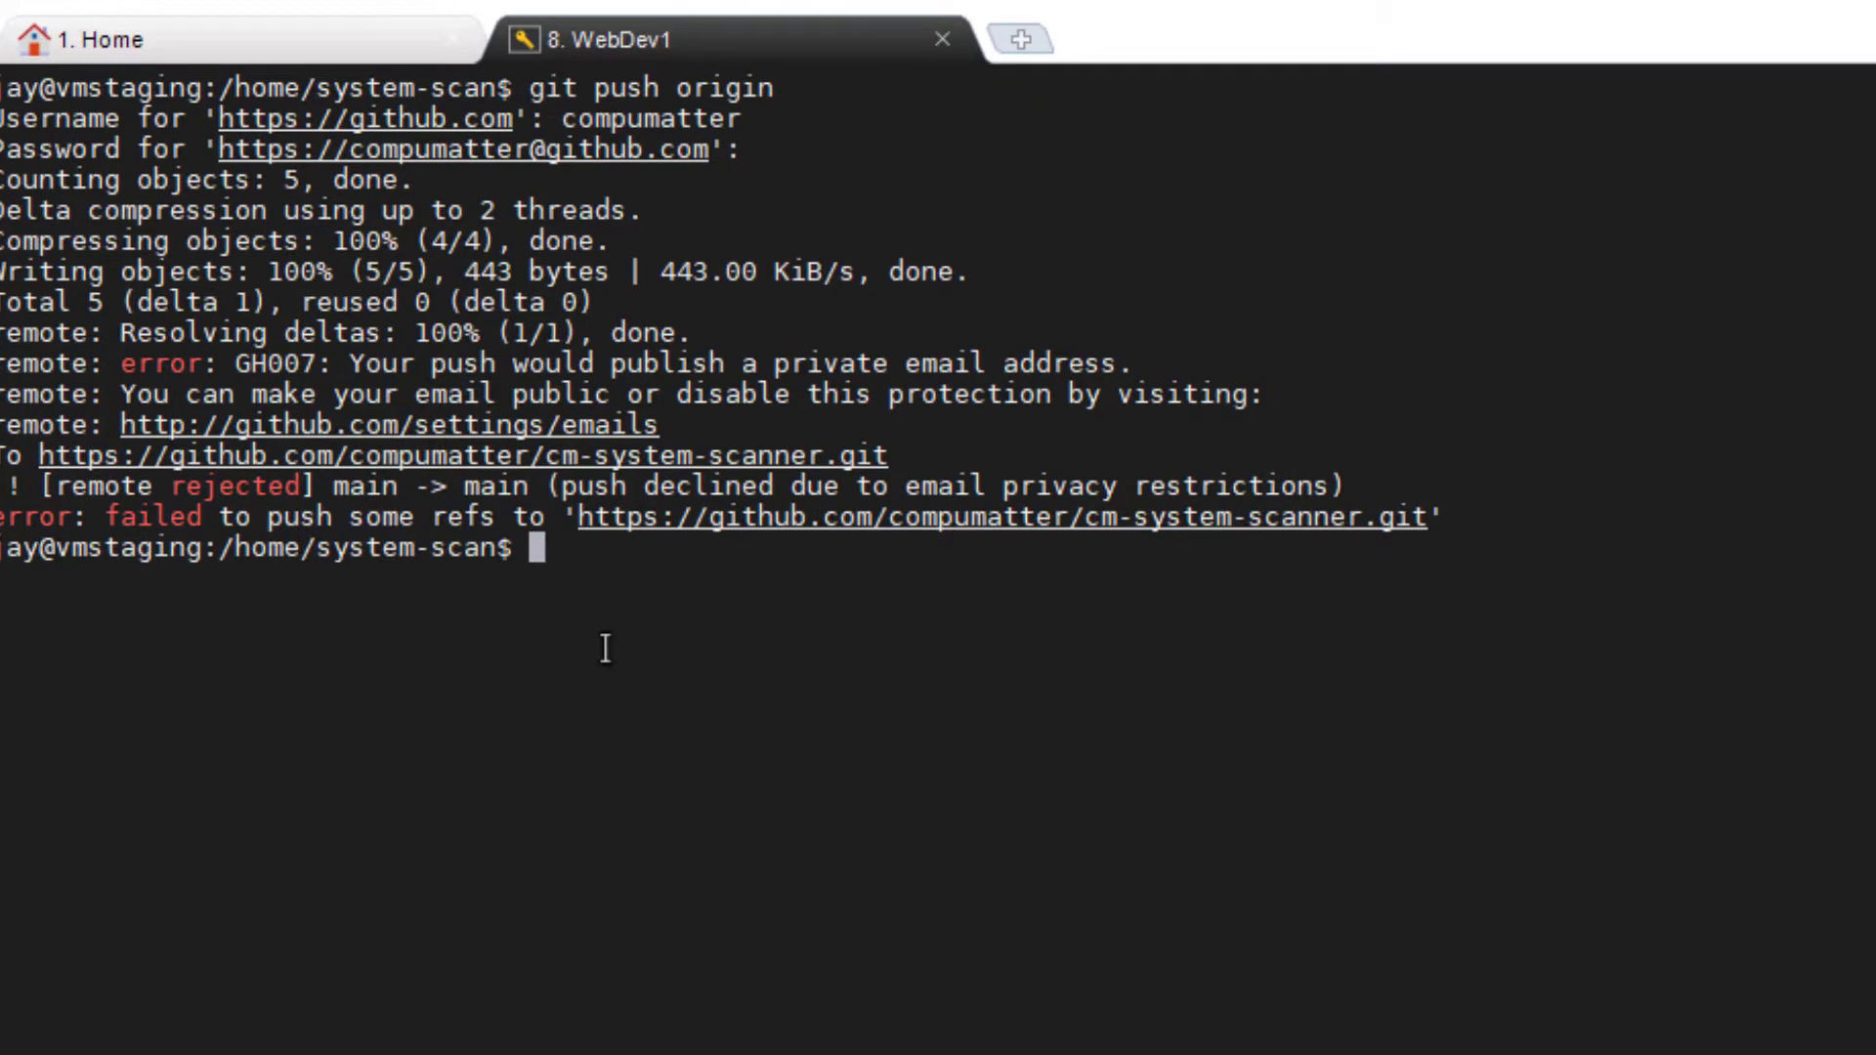
mouse_move(718, 460)
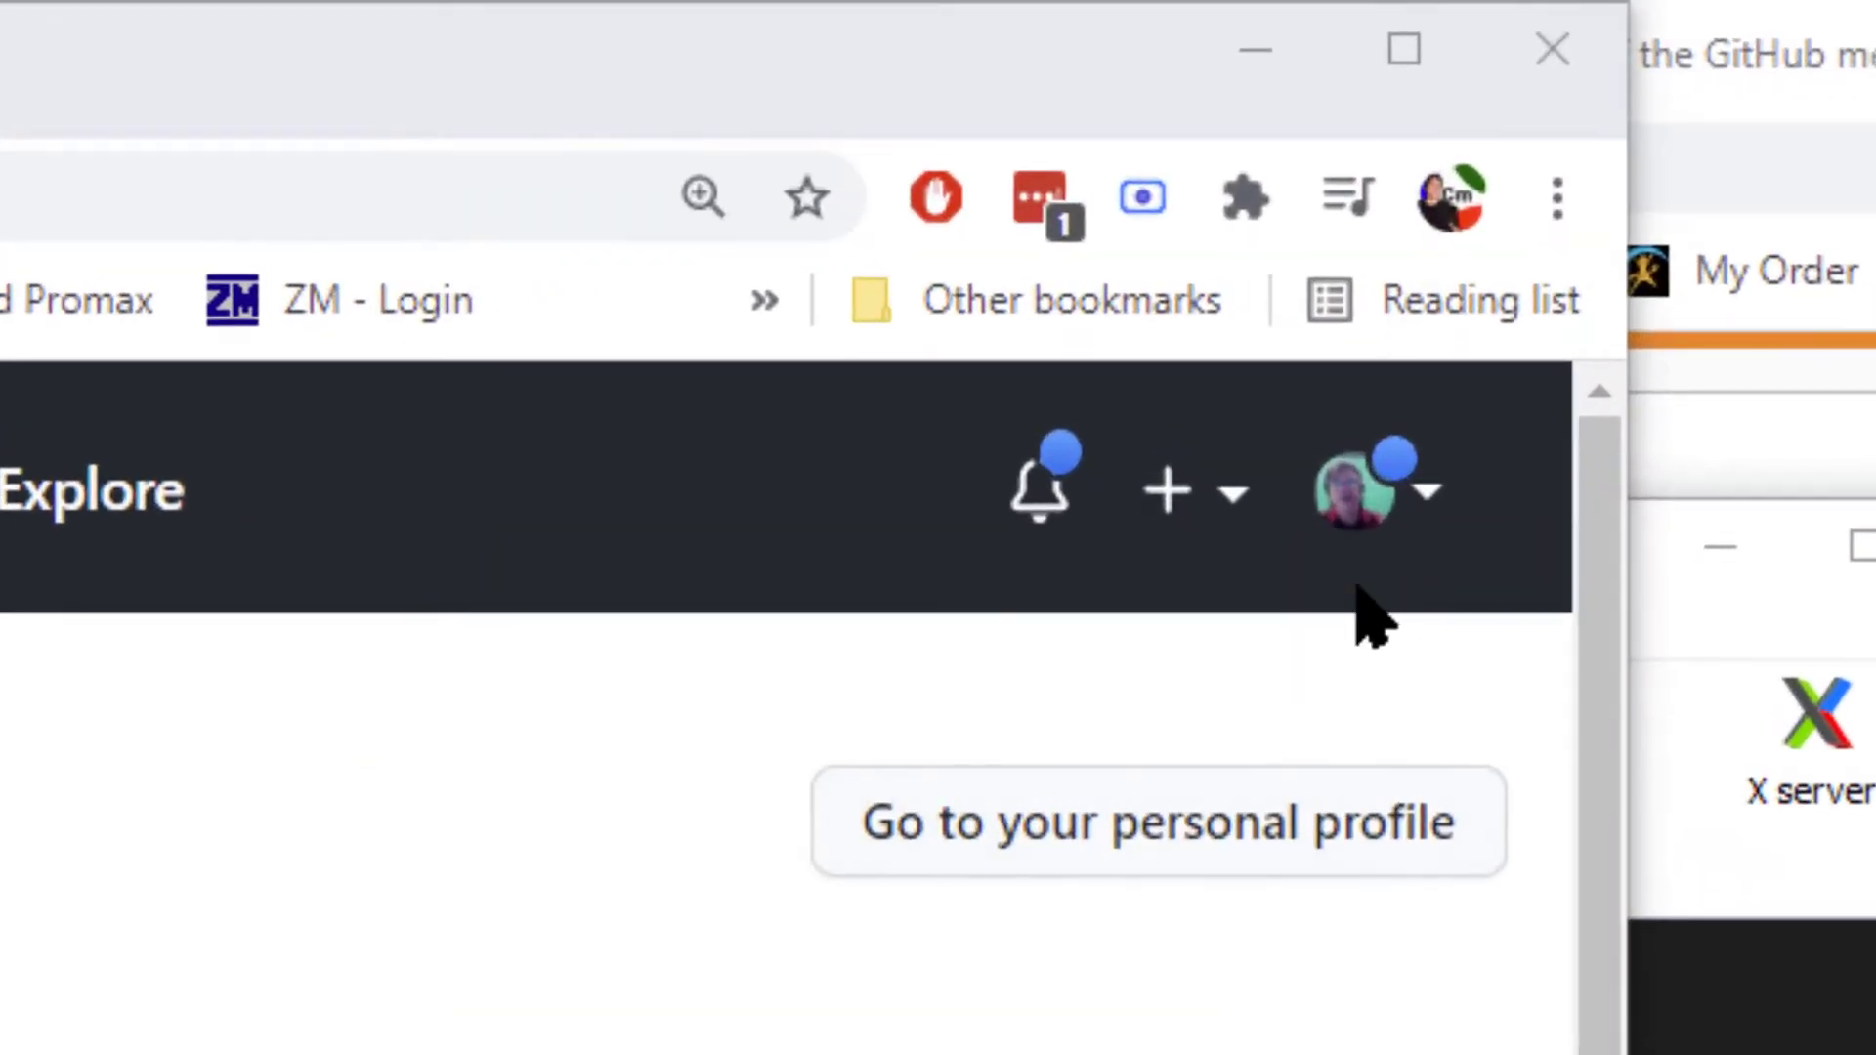
Step: Go to GitHub account settings through the profile avatar menu
left_click(1374, 489)
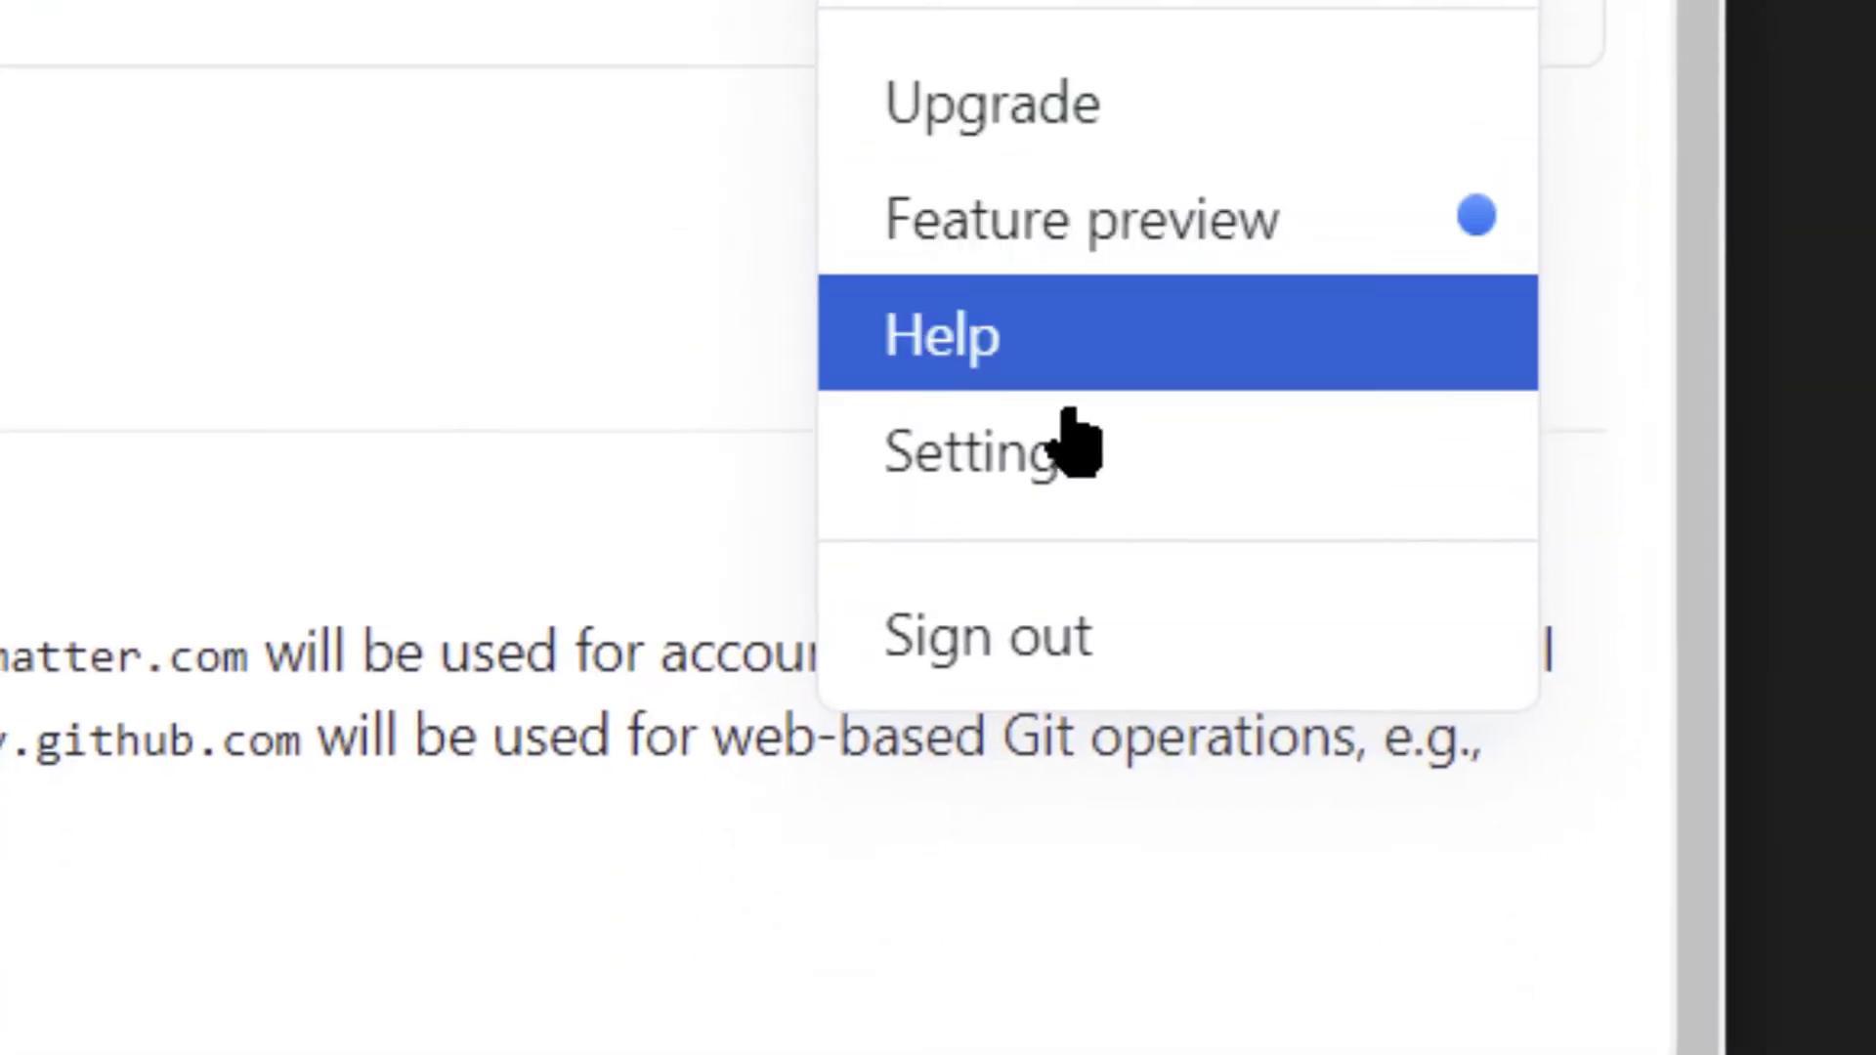
left_click(969, 453)
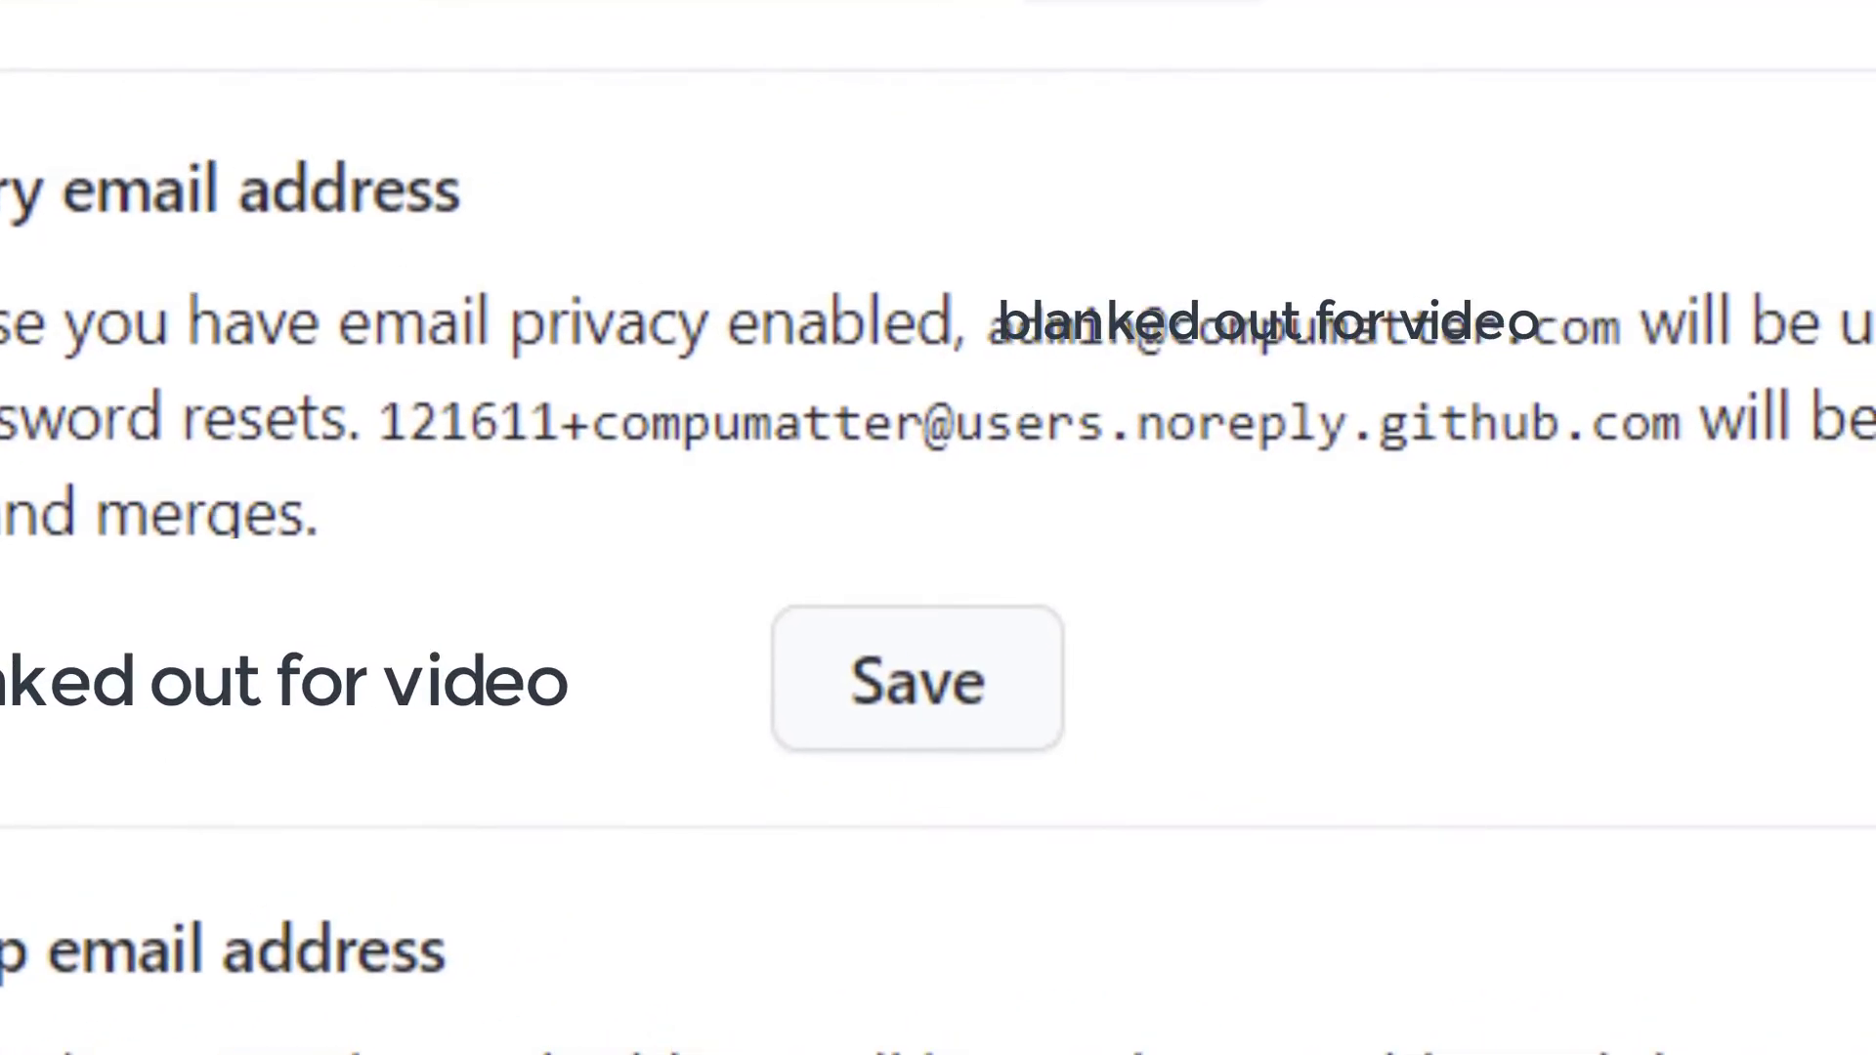
Step: Copy the users.noreply.github.com commit address from the primary email section
scroll("up", 3)
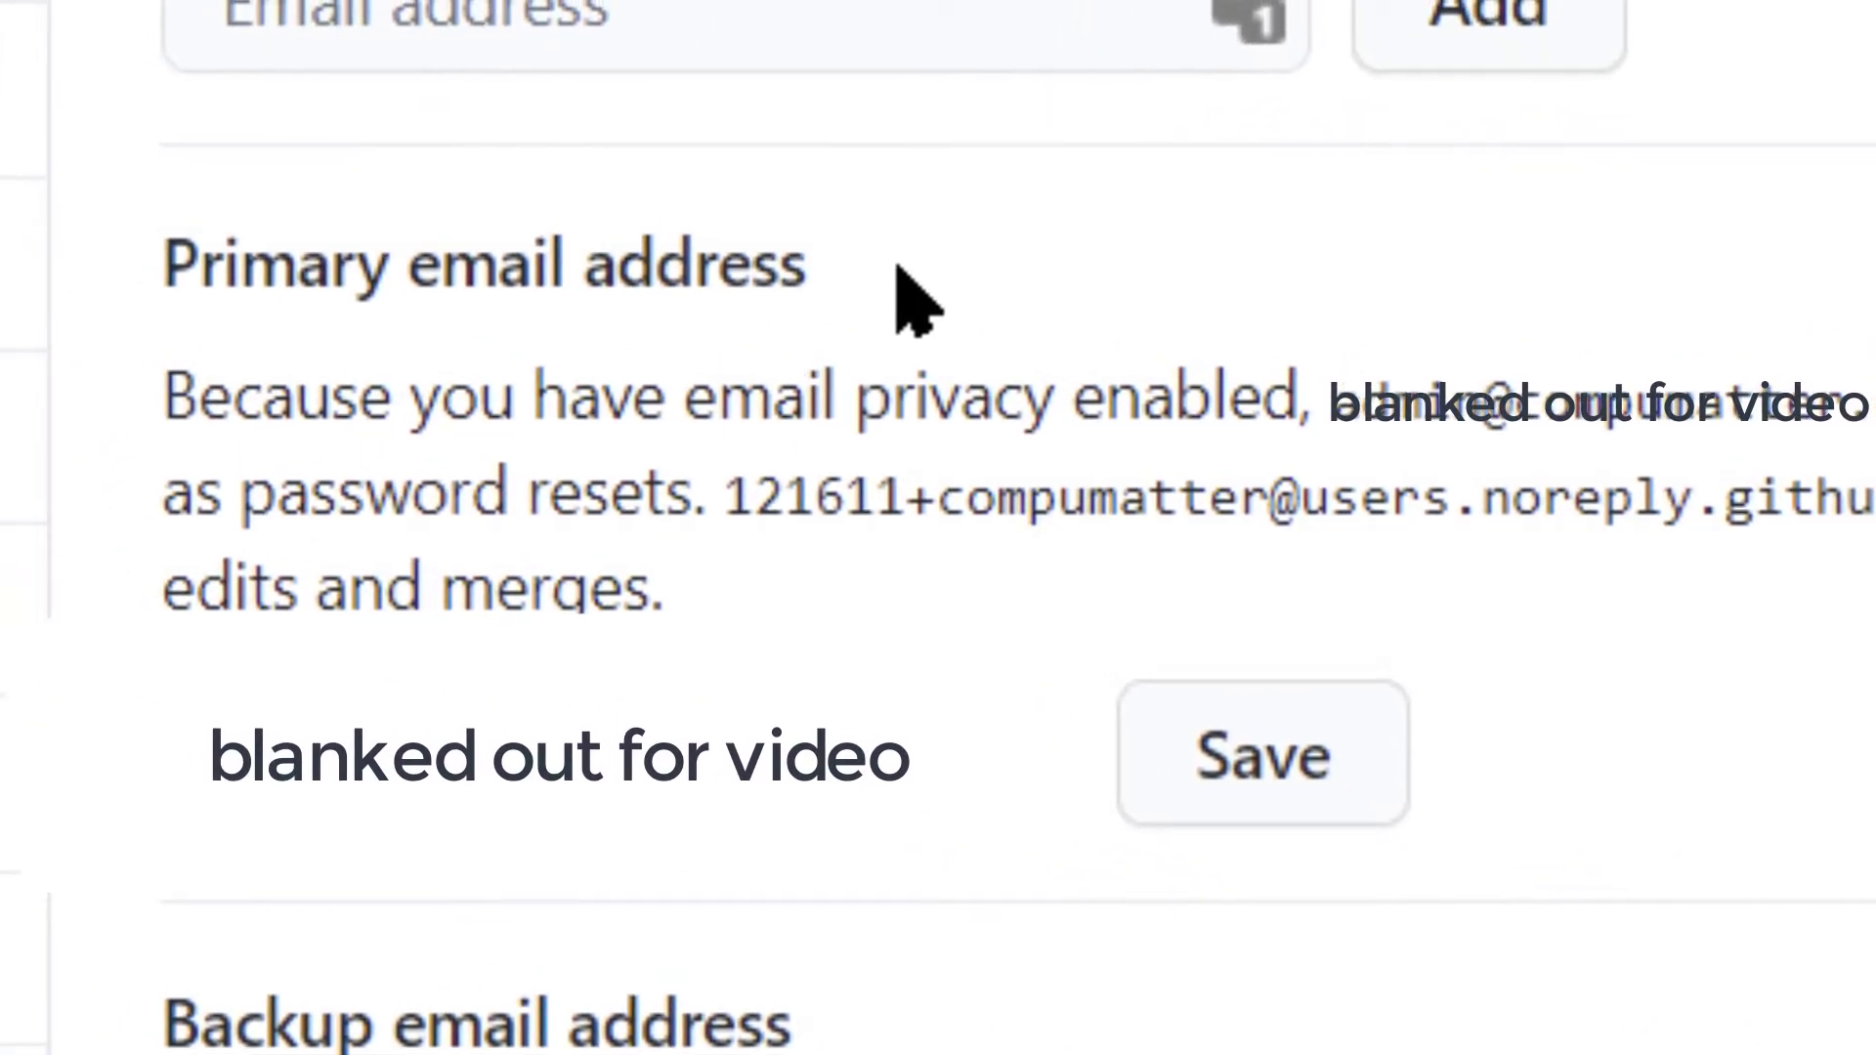
mouse_move(389, 454)
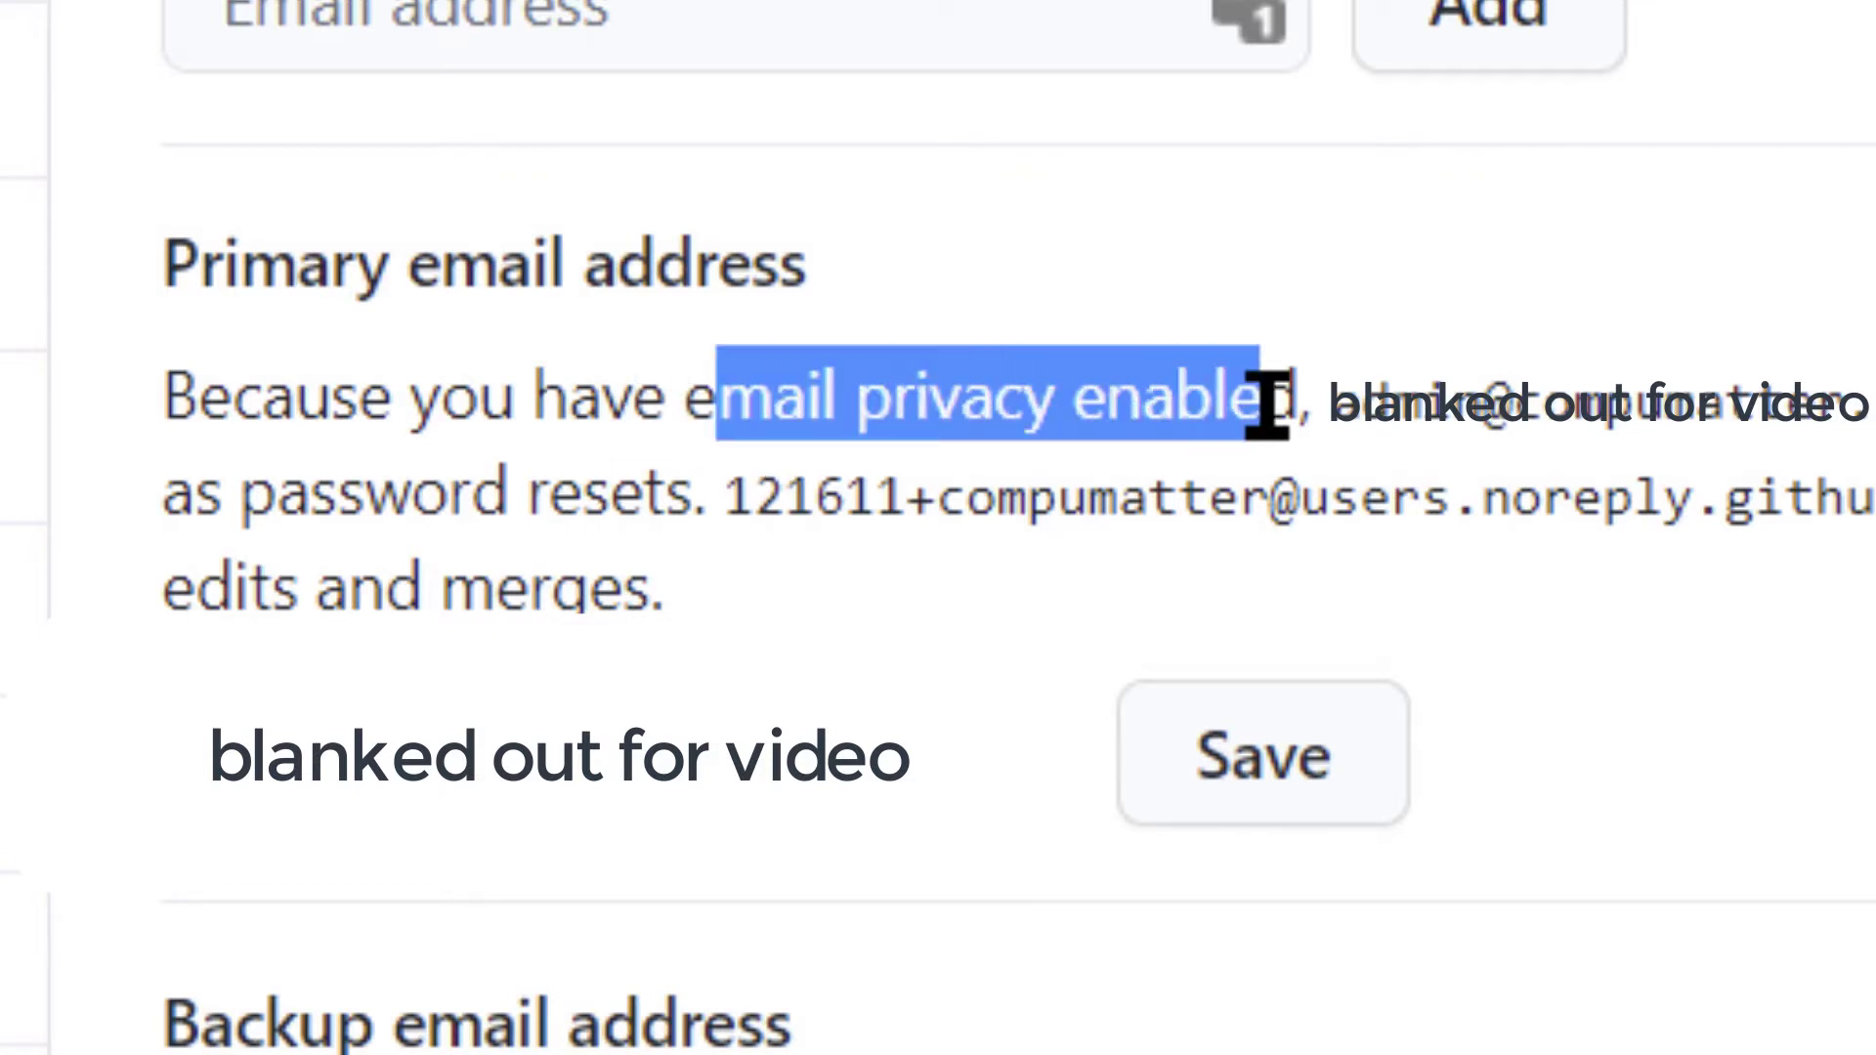
left_click(742, 430)
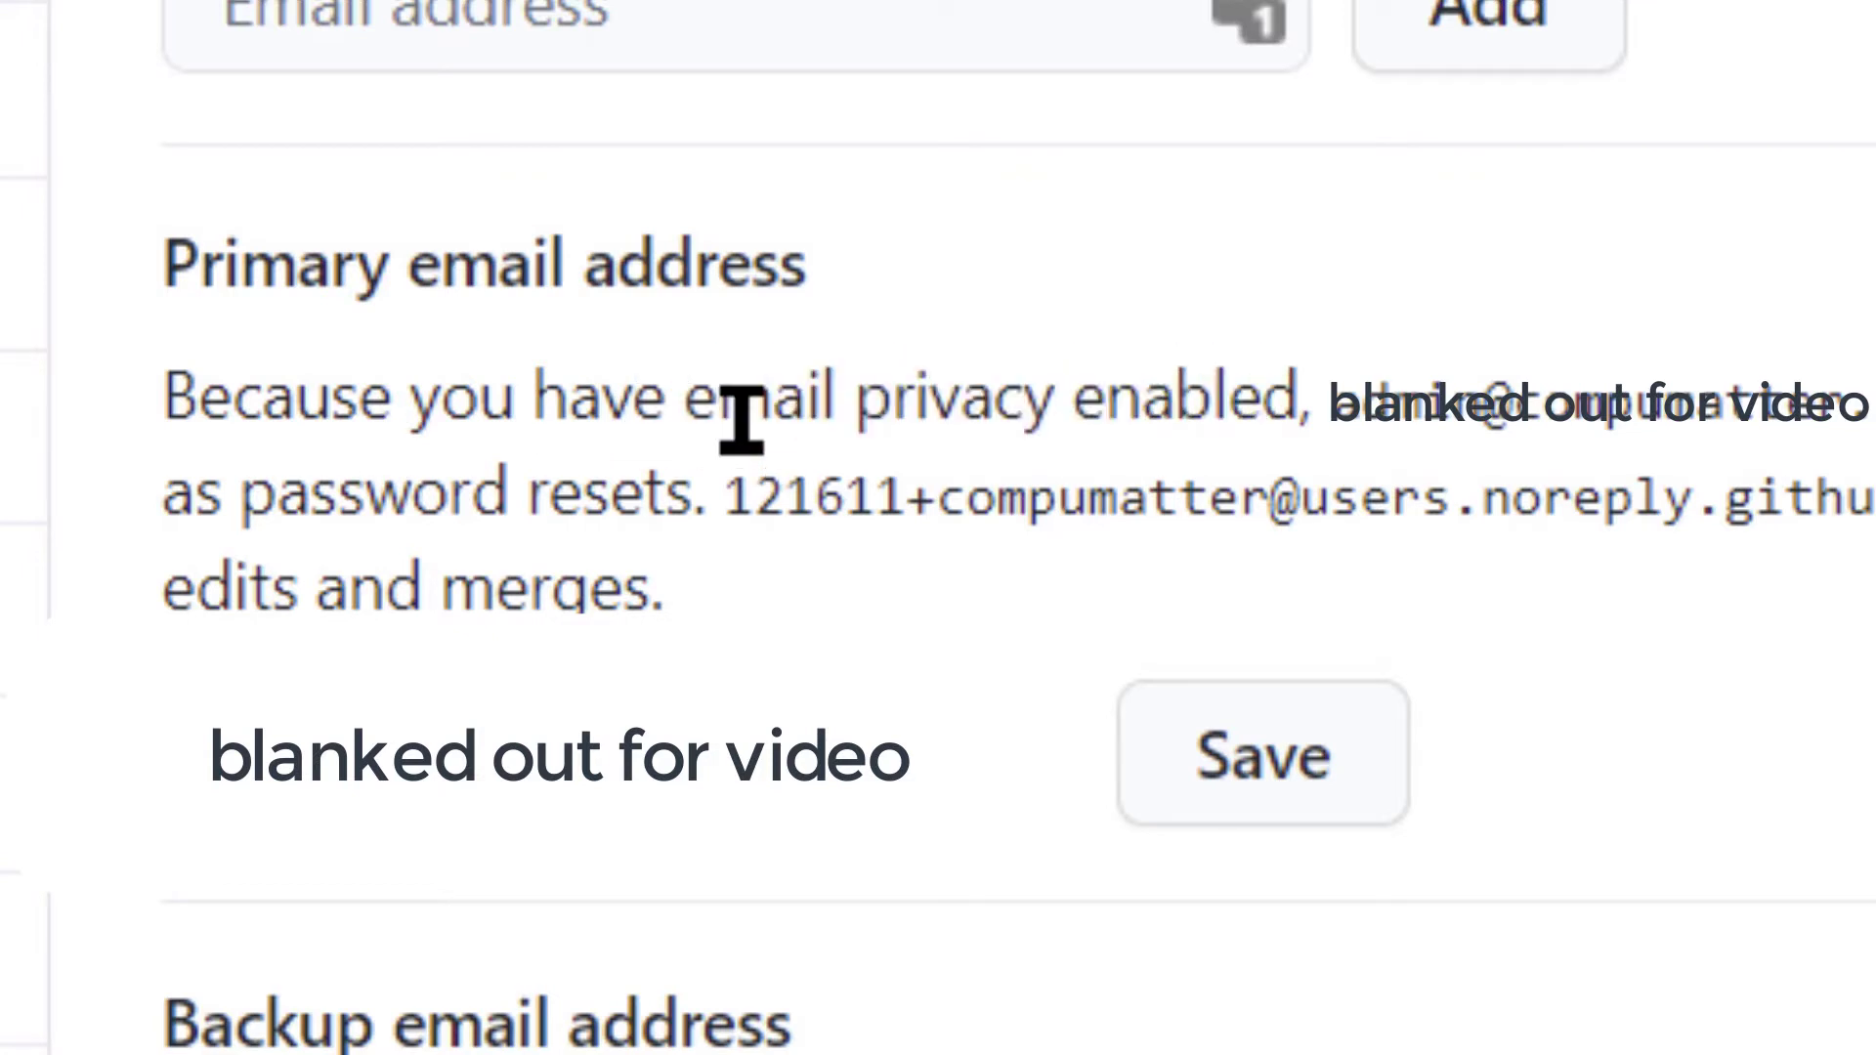
mouse_move(705, 464)
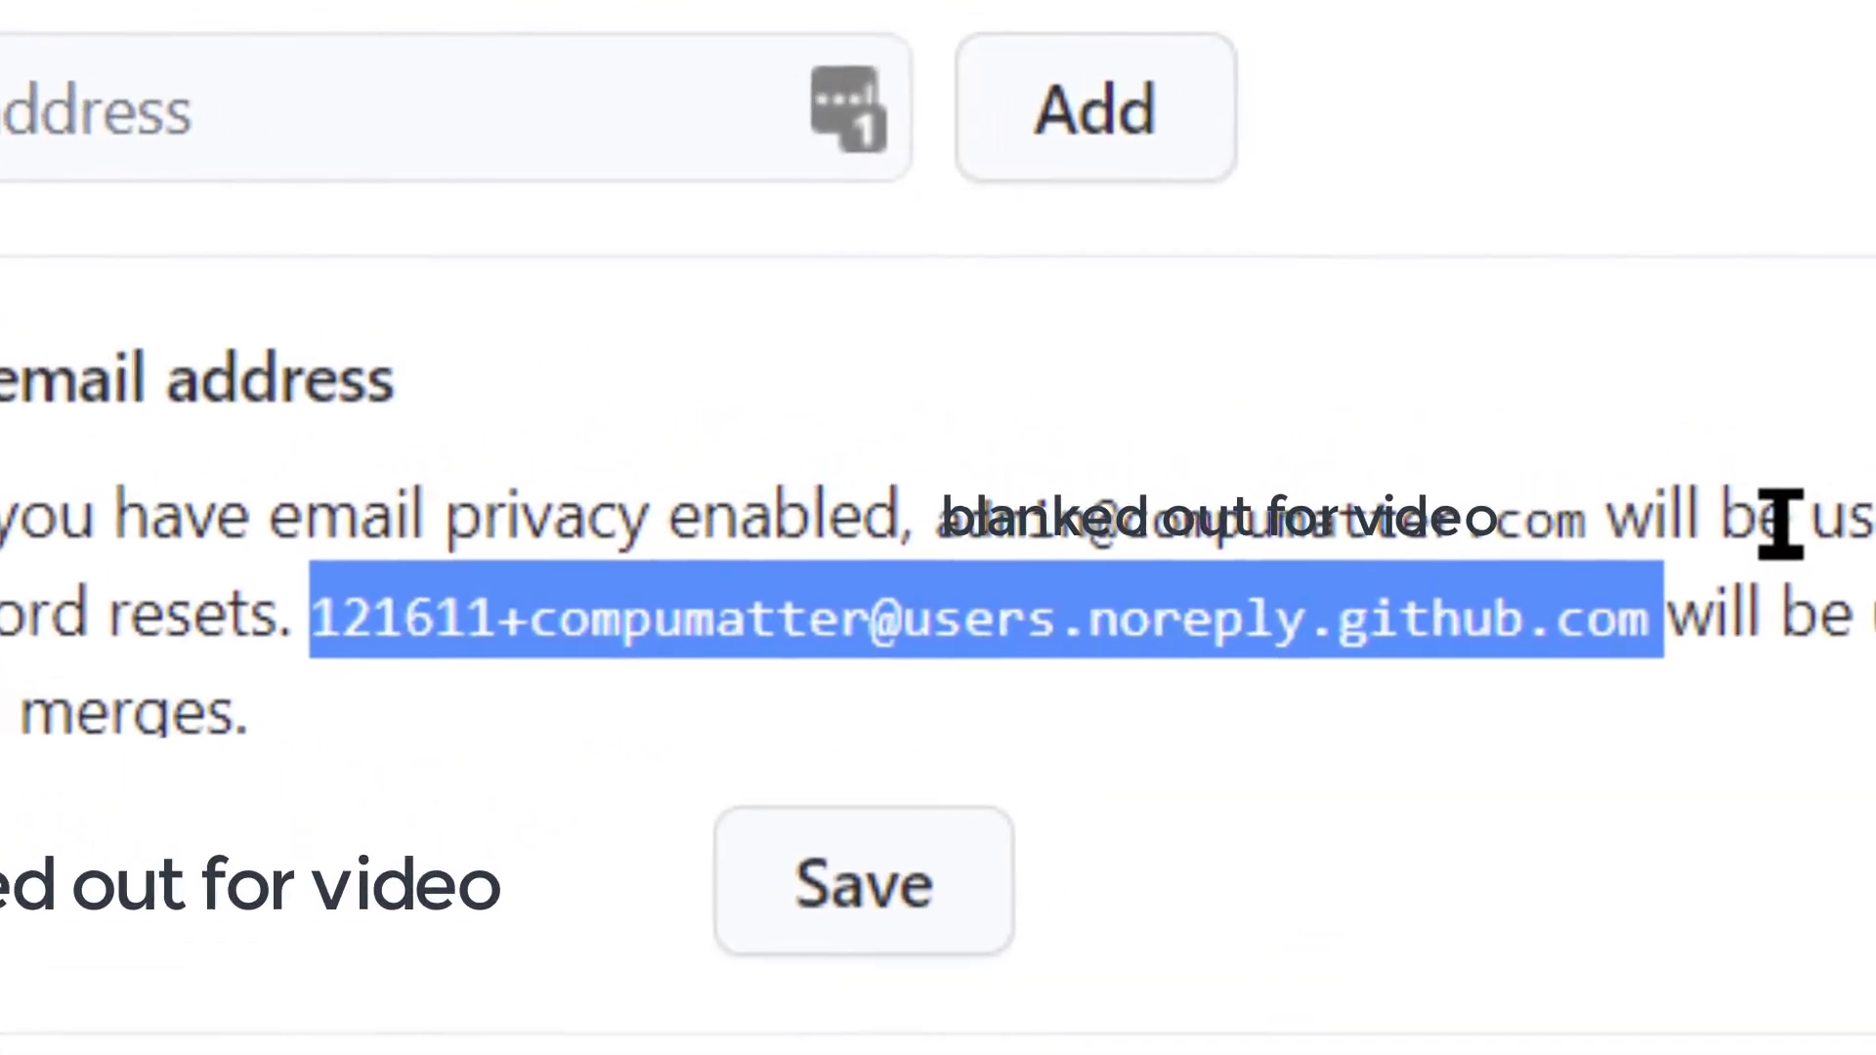
right_click(933, 616)
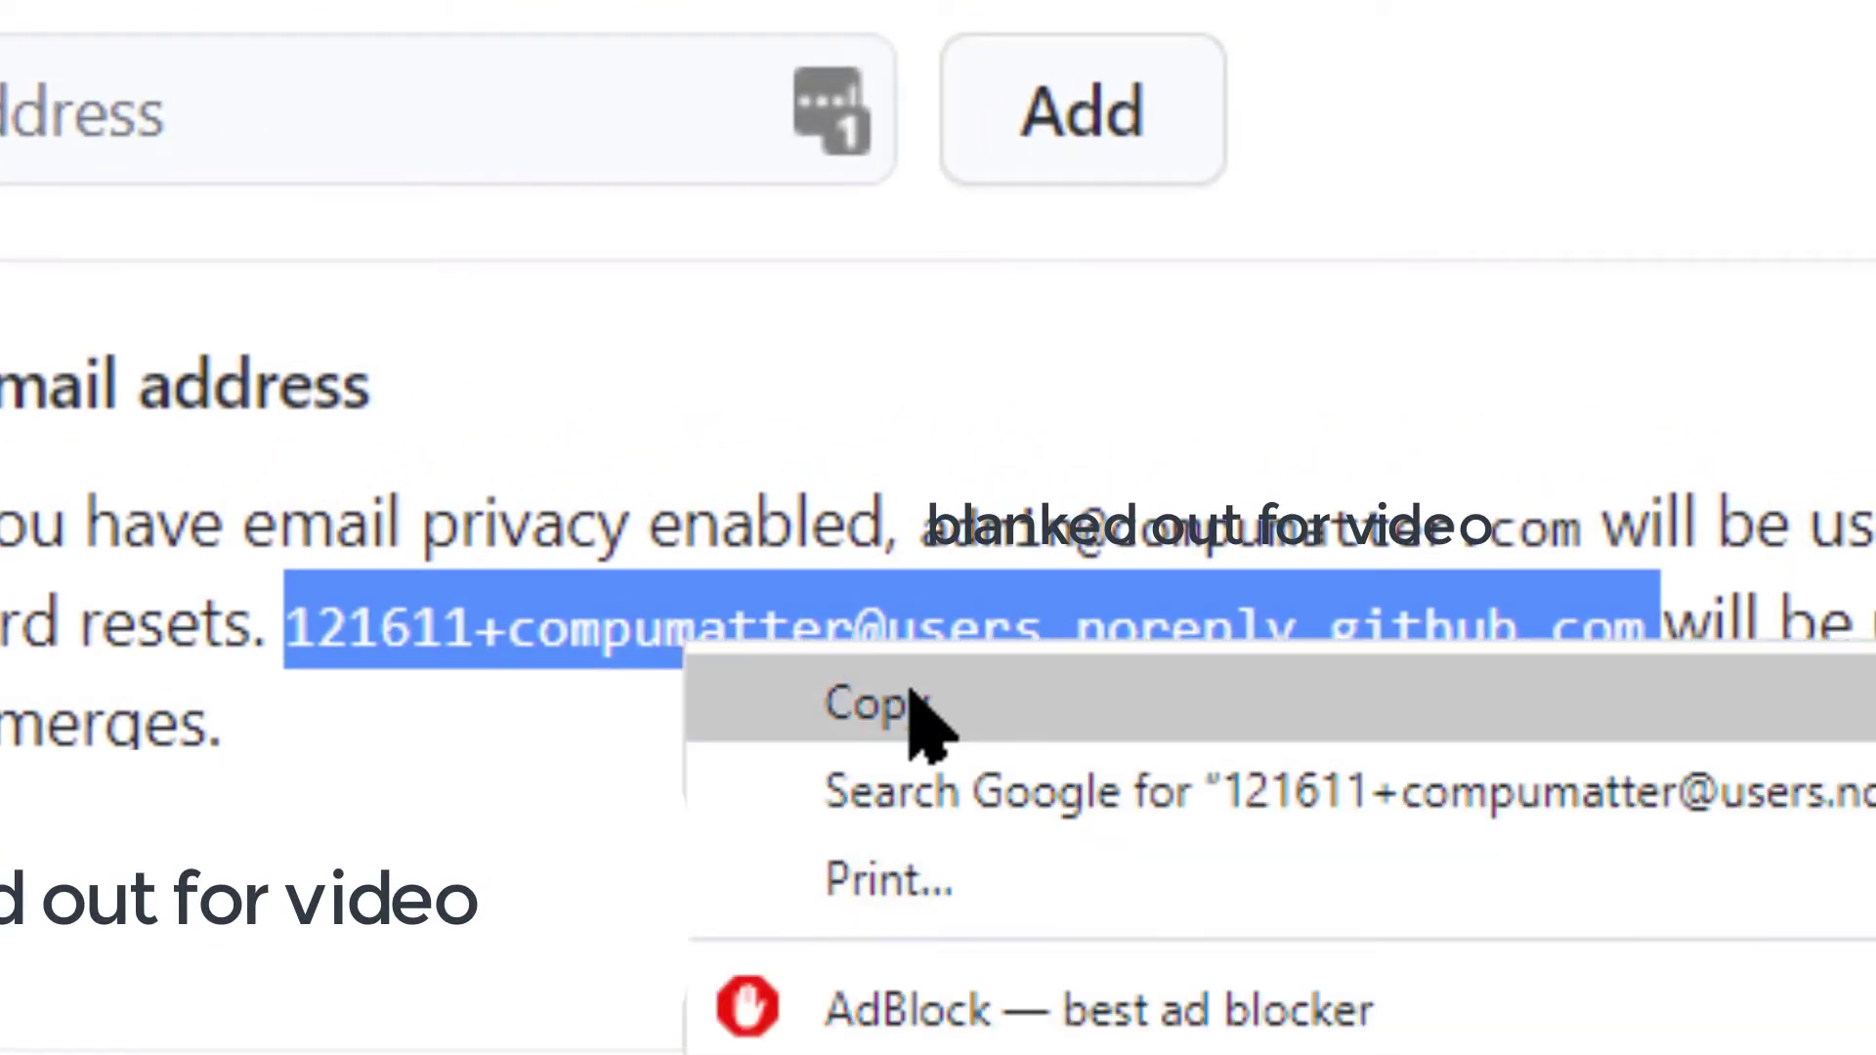
left_click(878, 704)
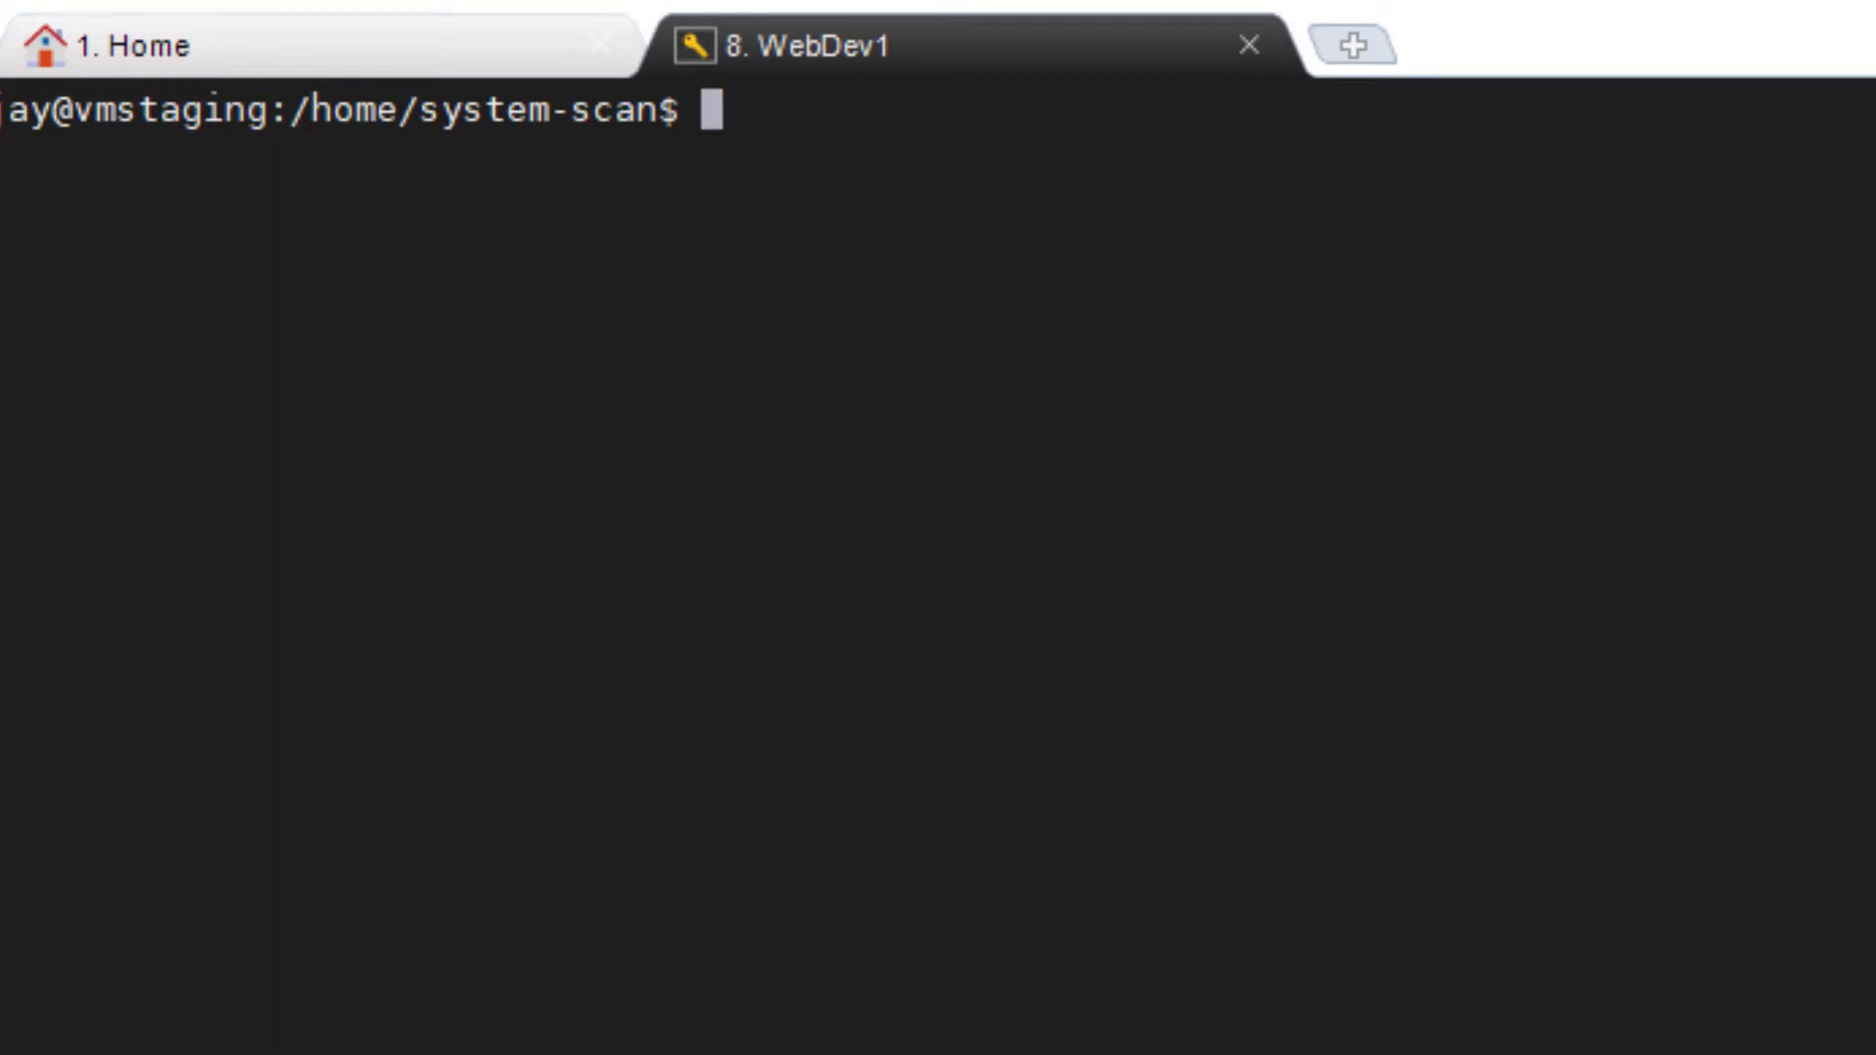
Step: Enter git config --global user.email, replacing the placeholder with the no-reply address
type("git config --global user.email 33333+yourusername@users.noreply.github.com")
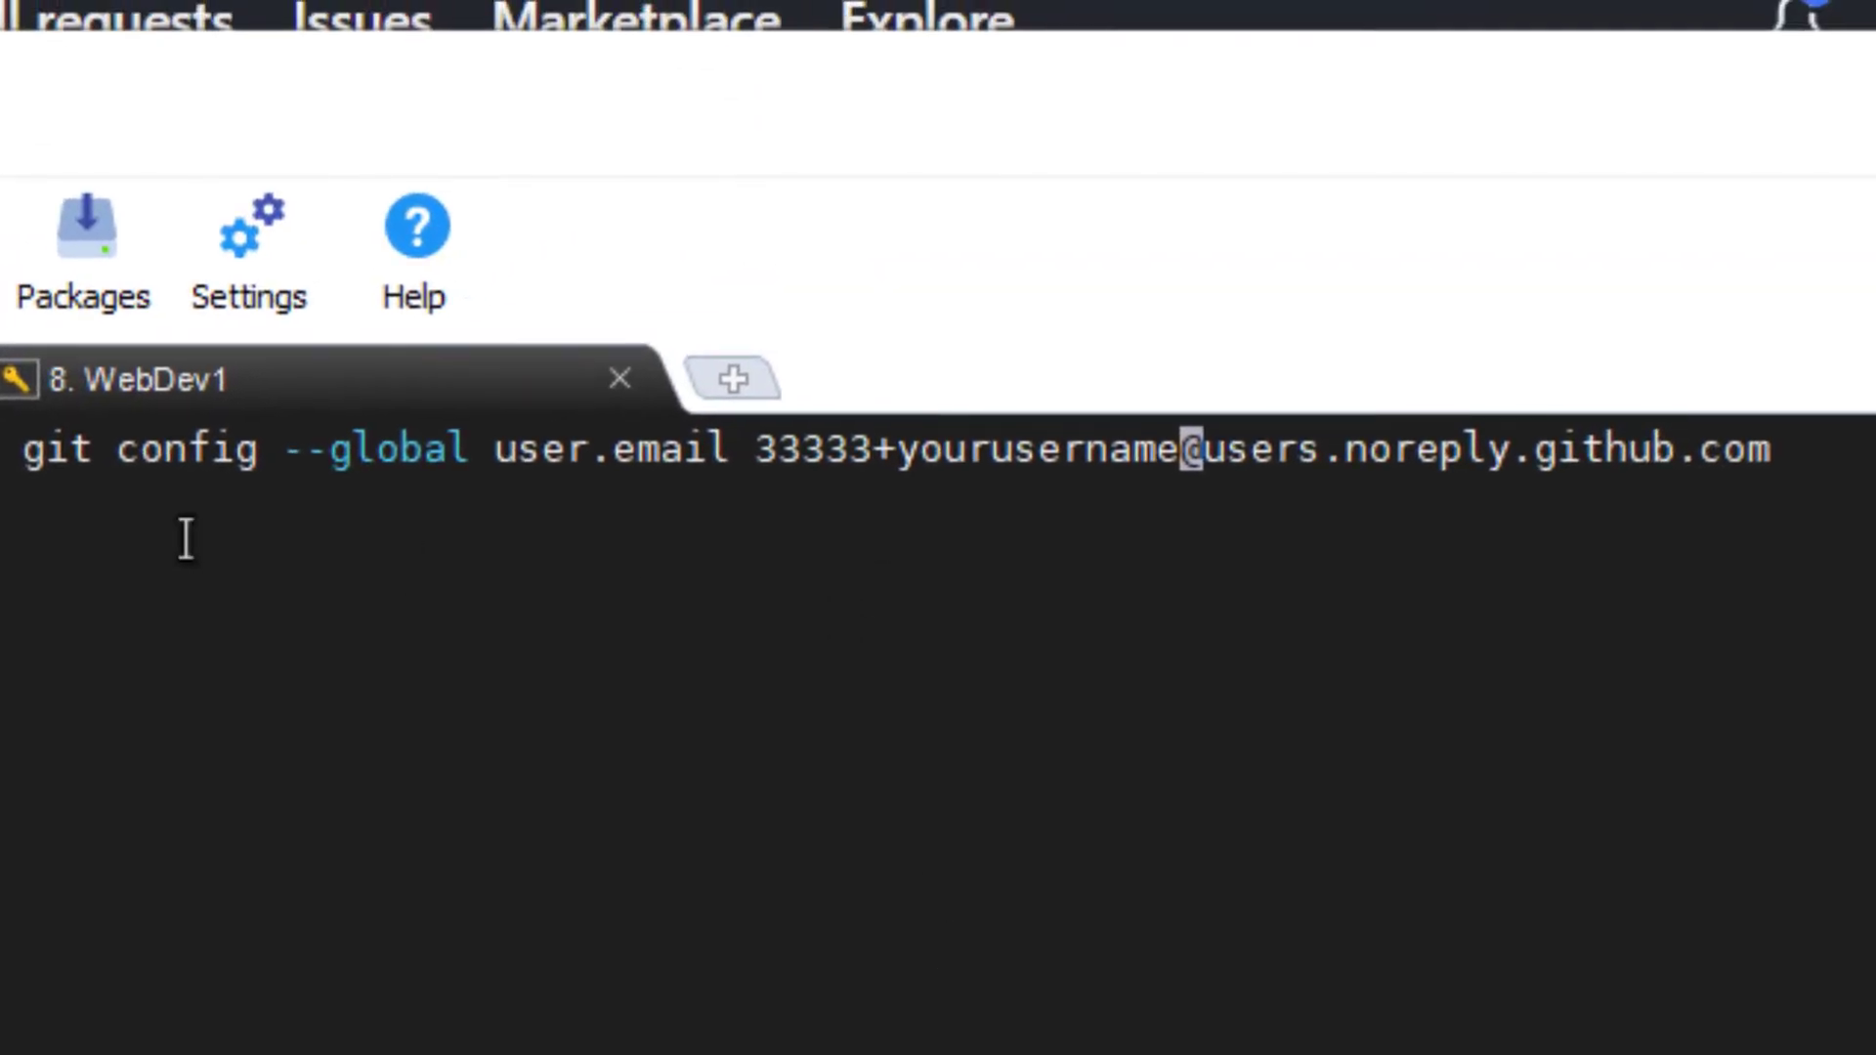
double_click(374, 448)
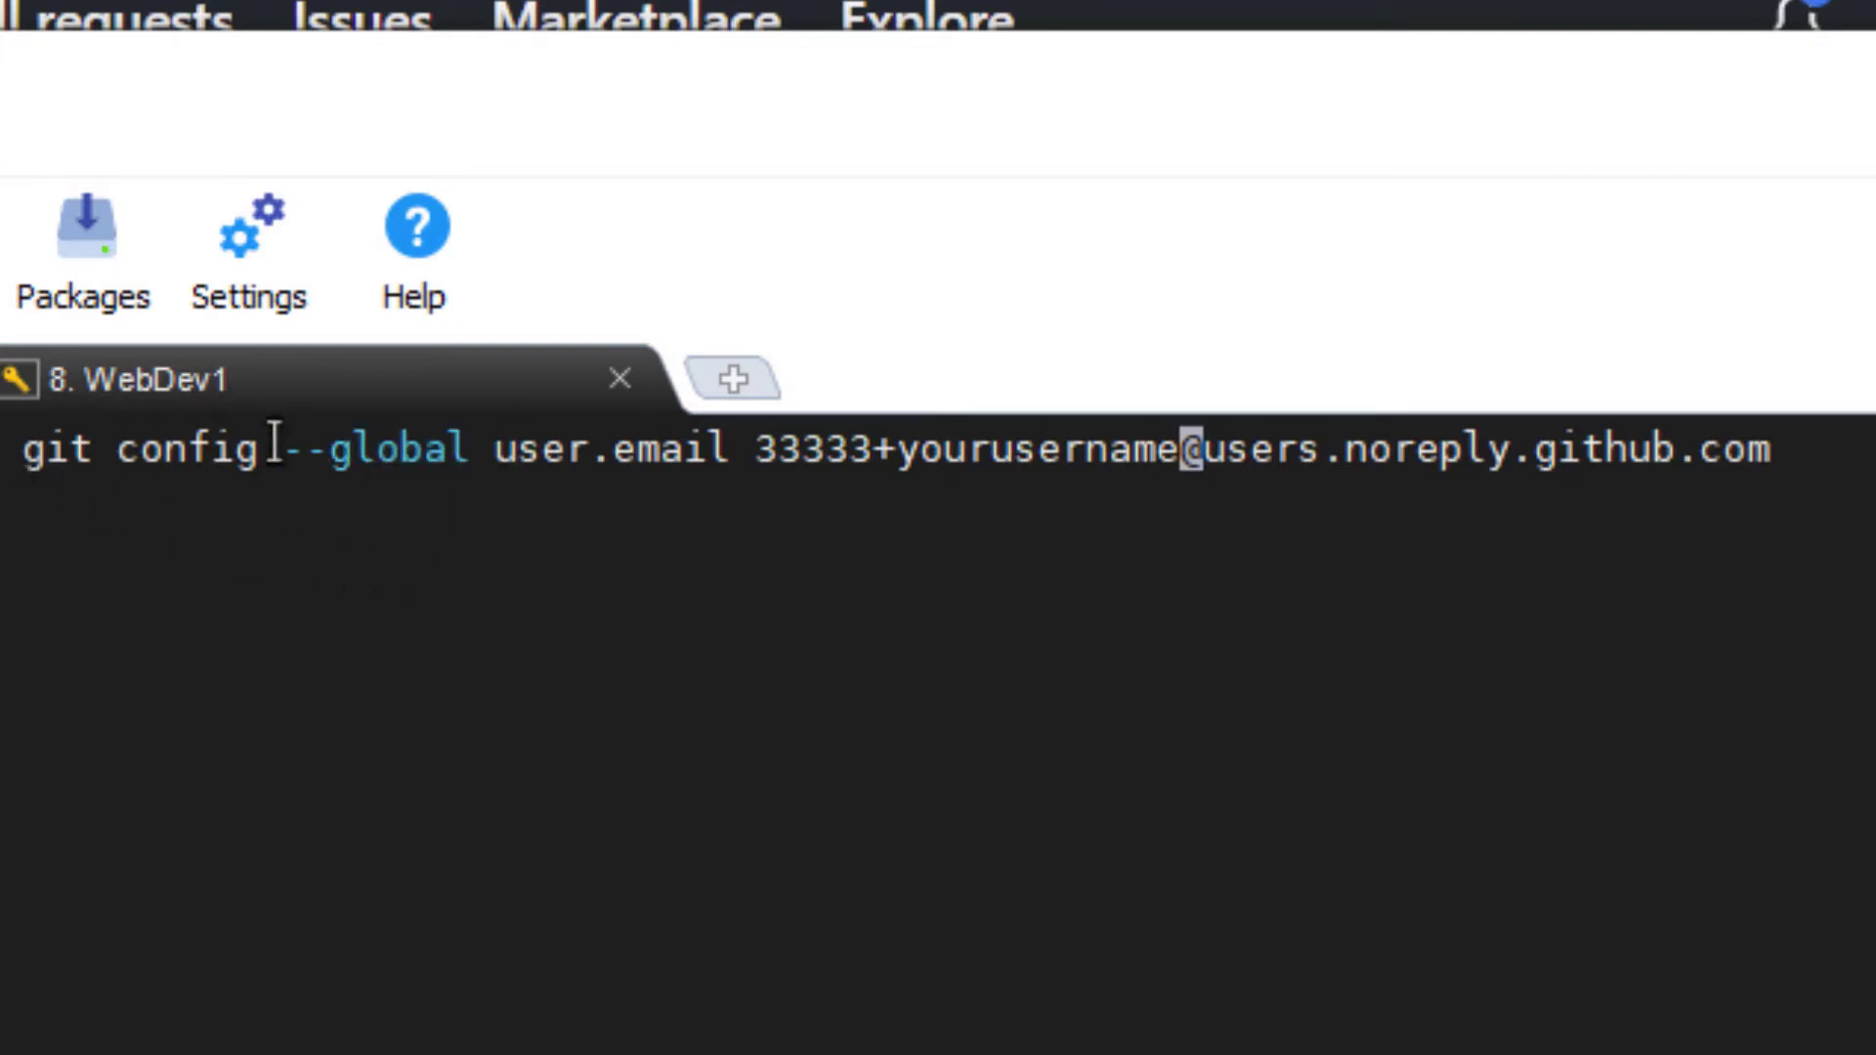
mouse_move(563, 448)
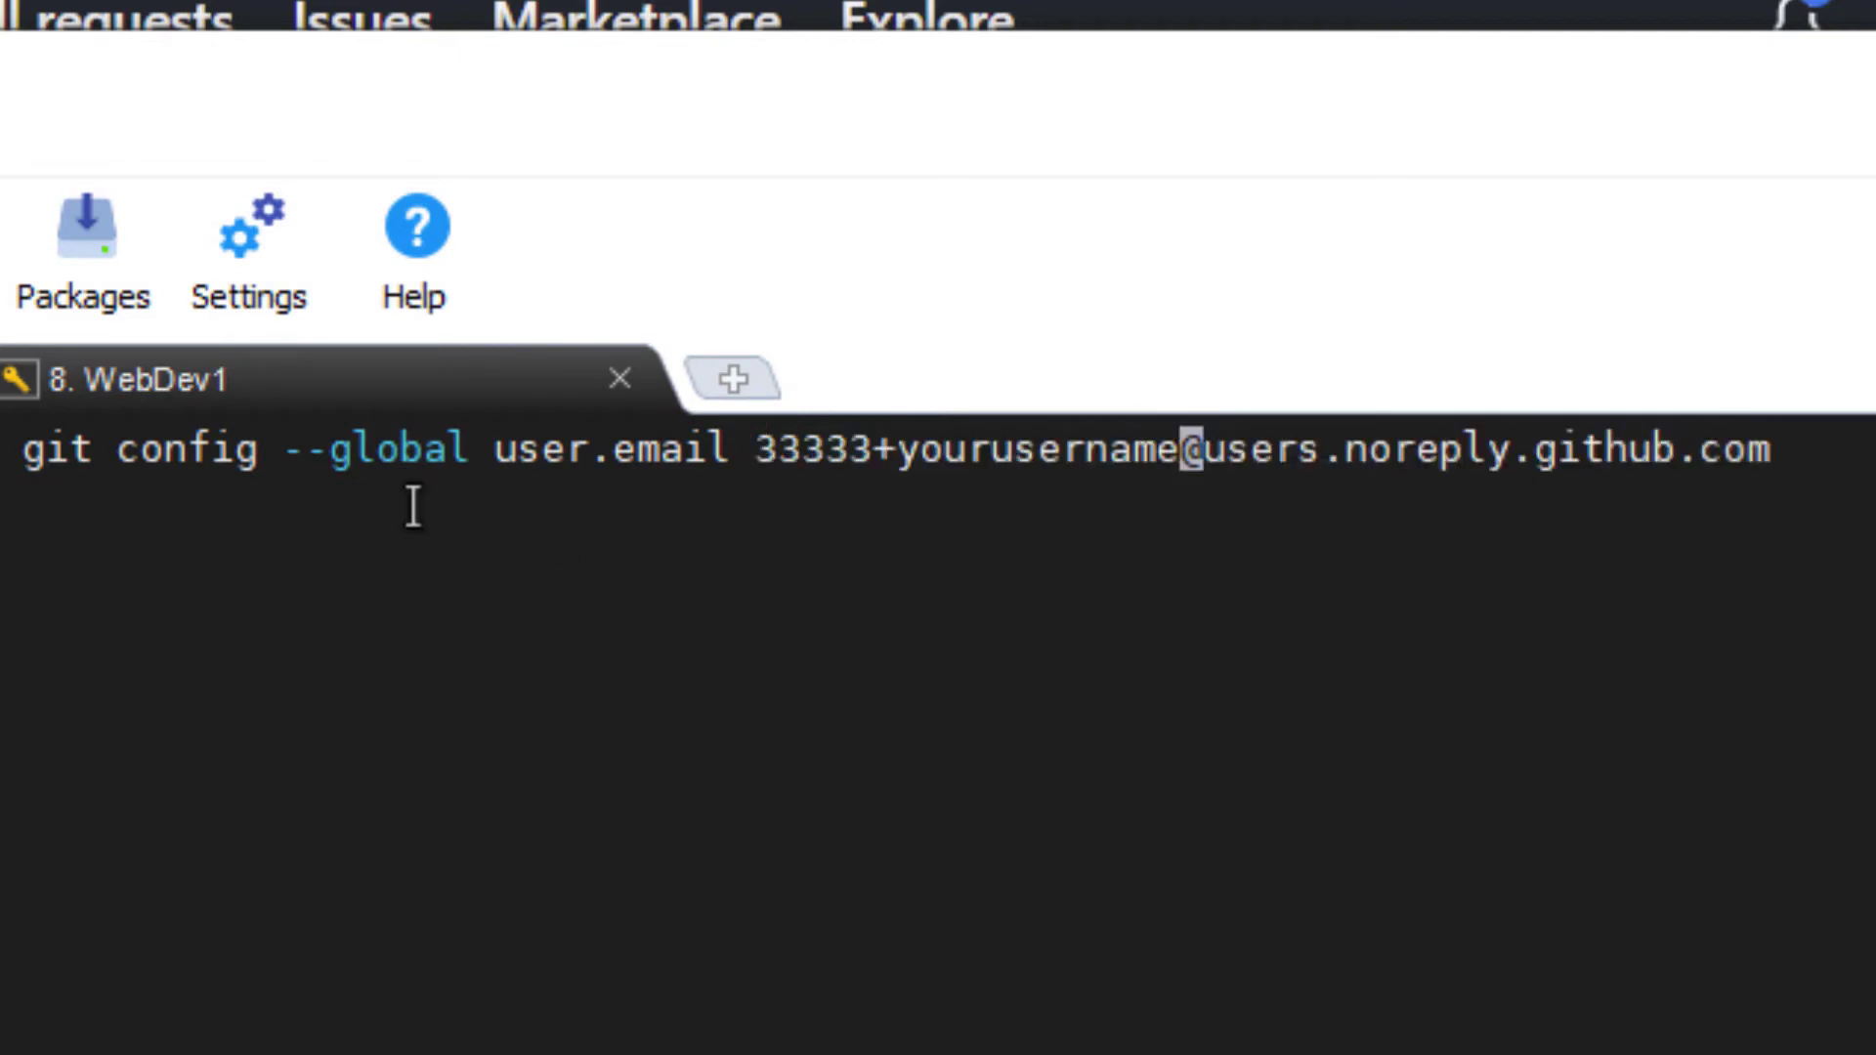
double_click(371, 450)
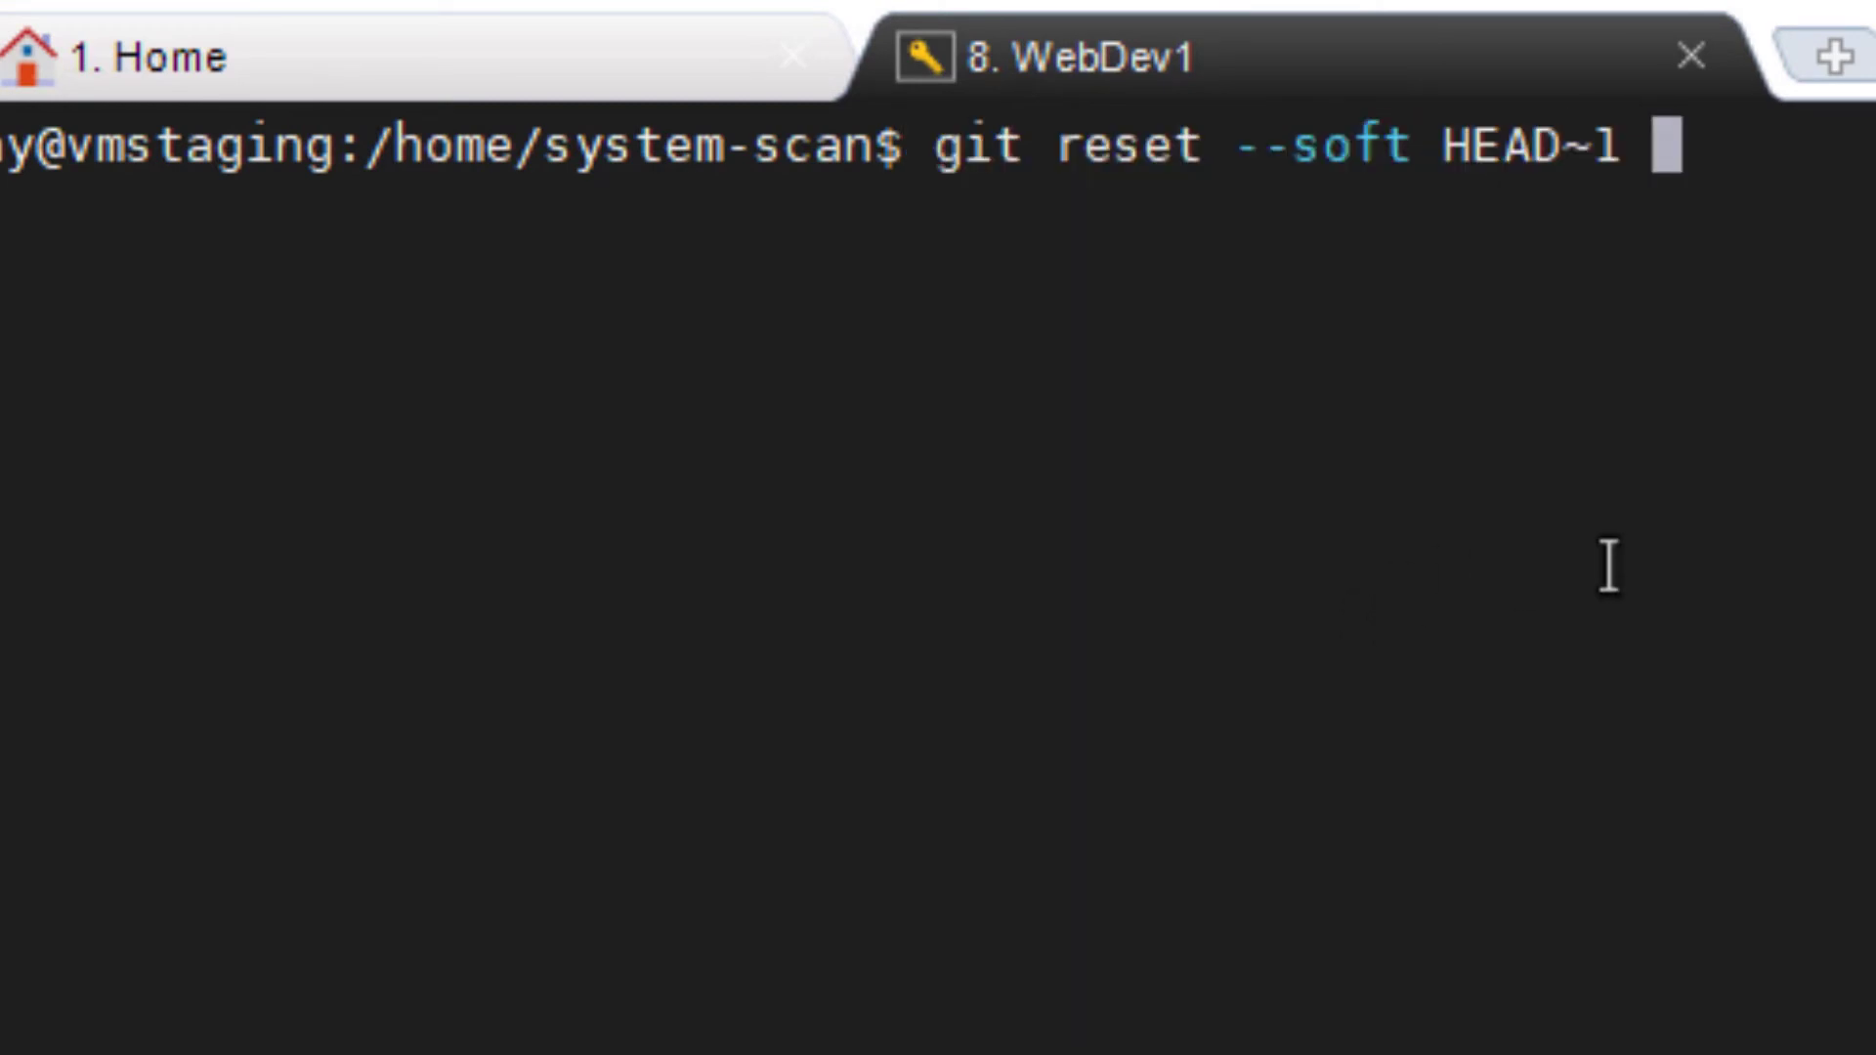
Step: Soft-reset the last commit and recommit the staged files as 'first commit'
key("Return")
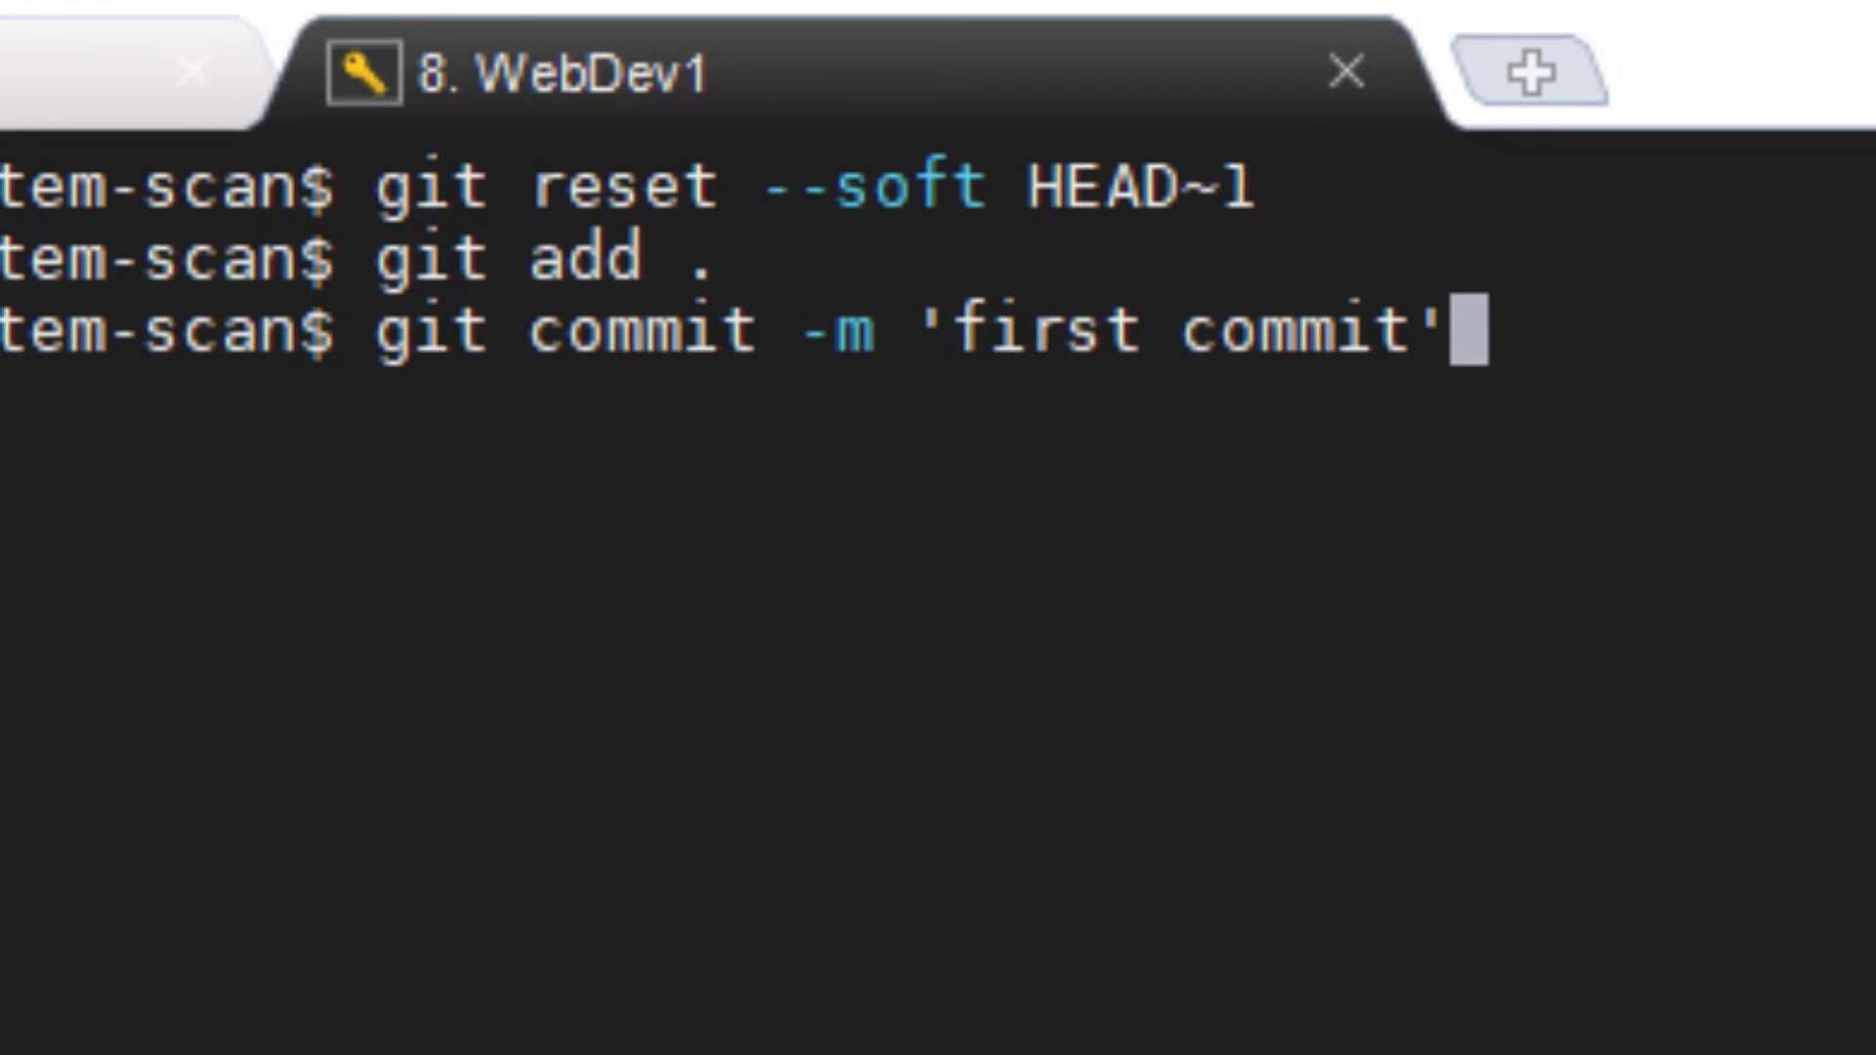
key("Return")
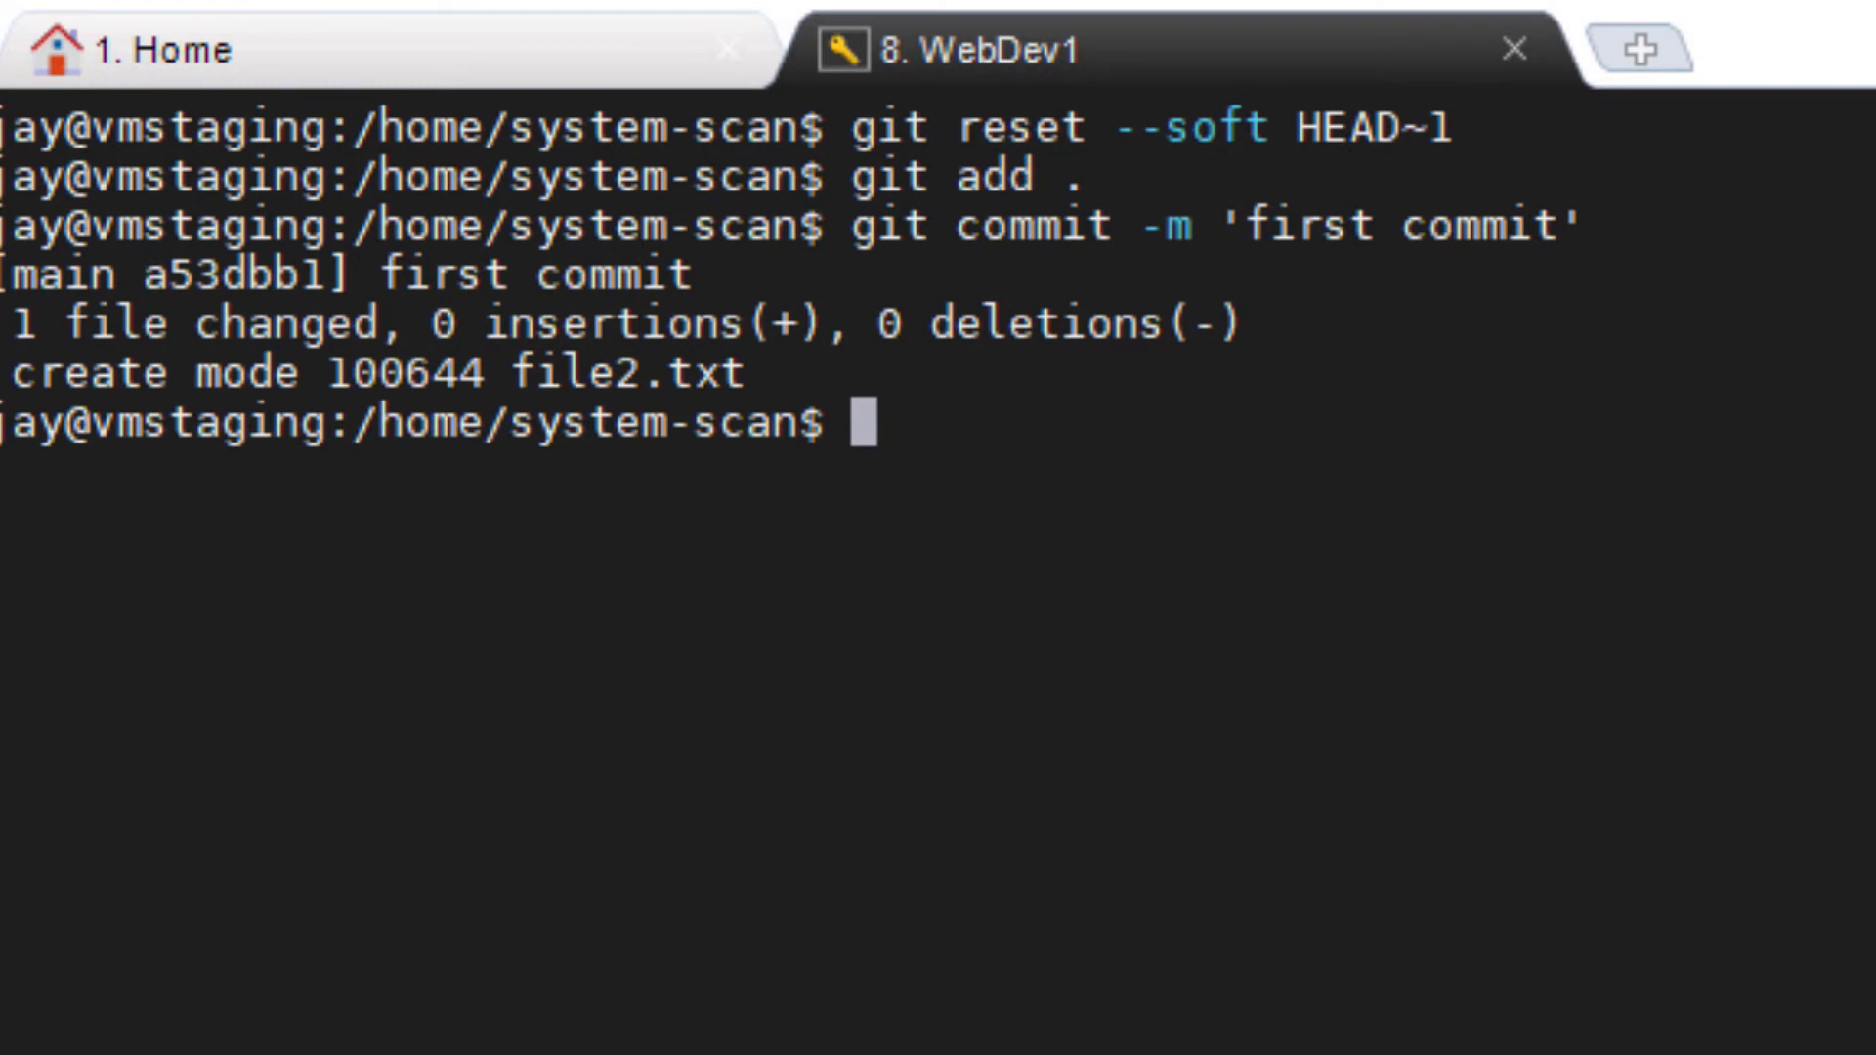
type("git push origin")
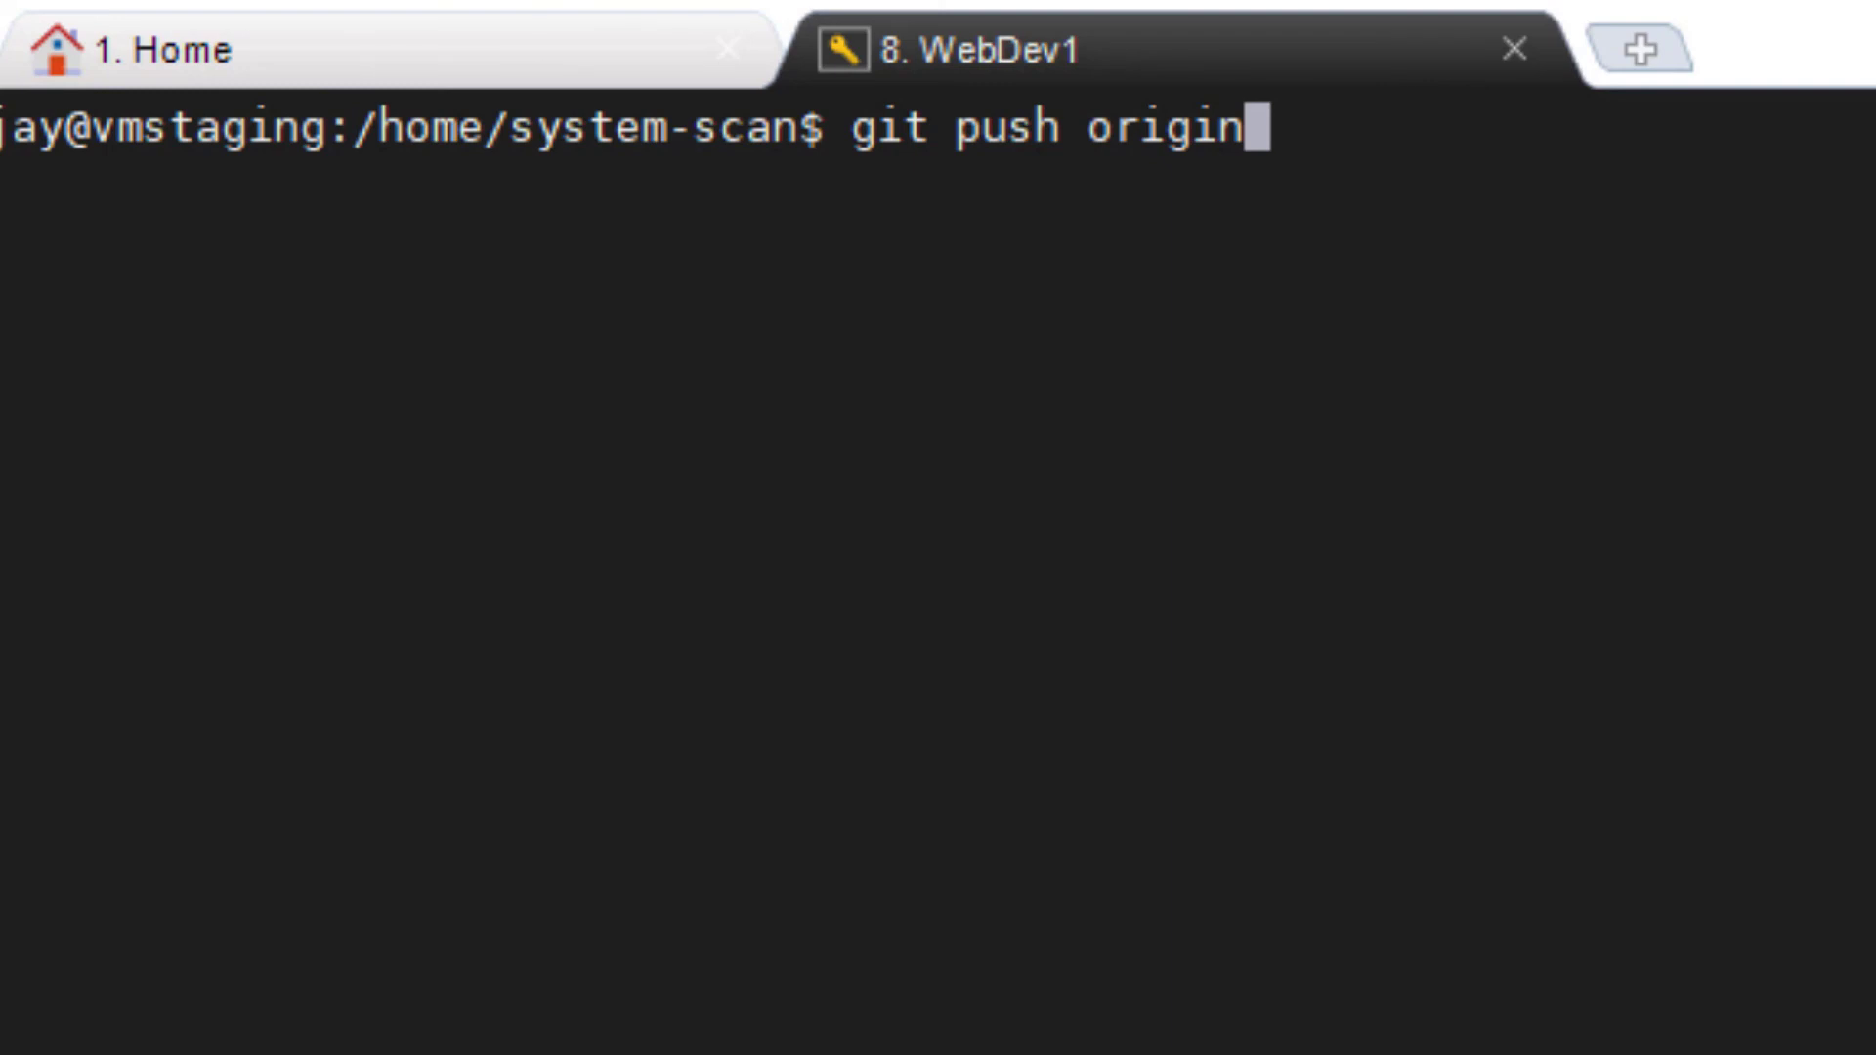
Step: Run git push origin, authenticating as compumatter with the password or token
key("Return")
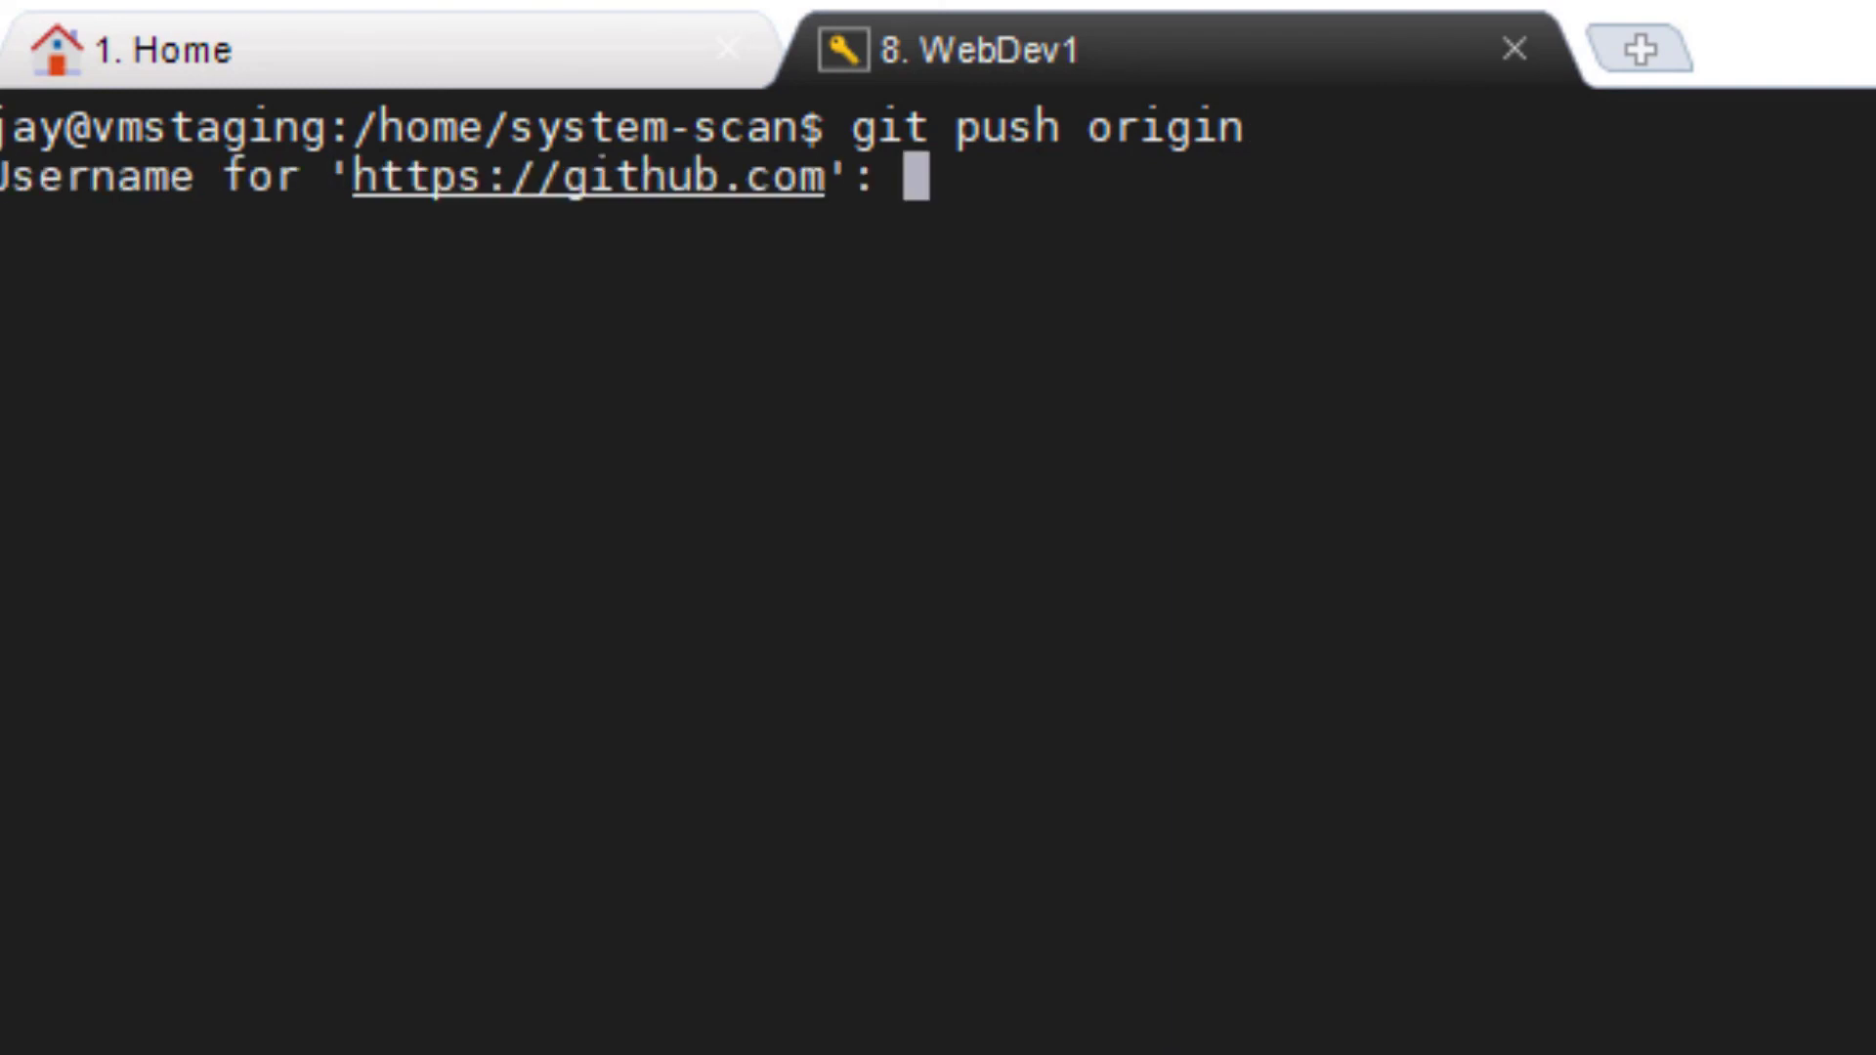
type("compumatter")
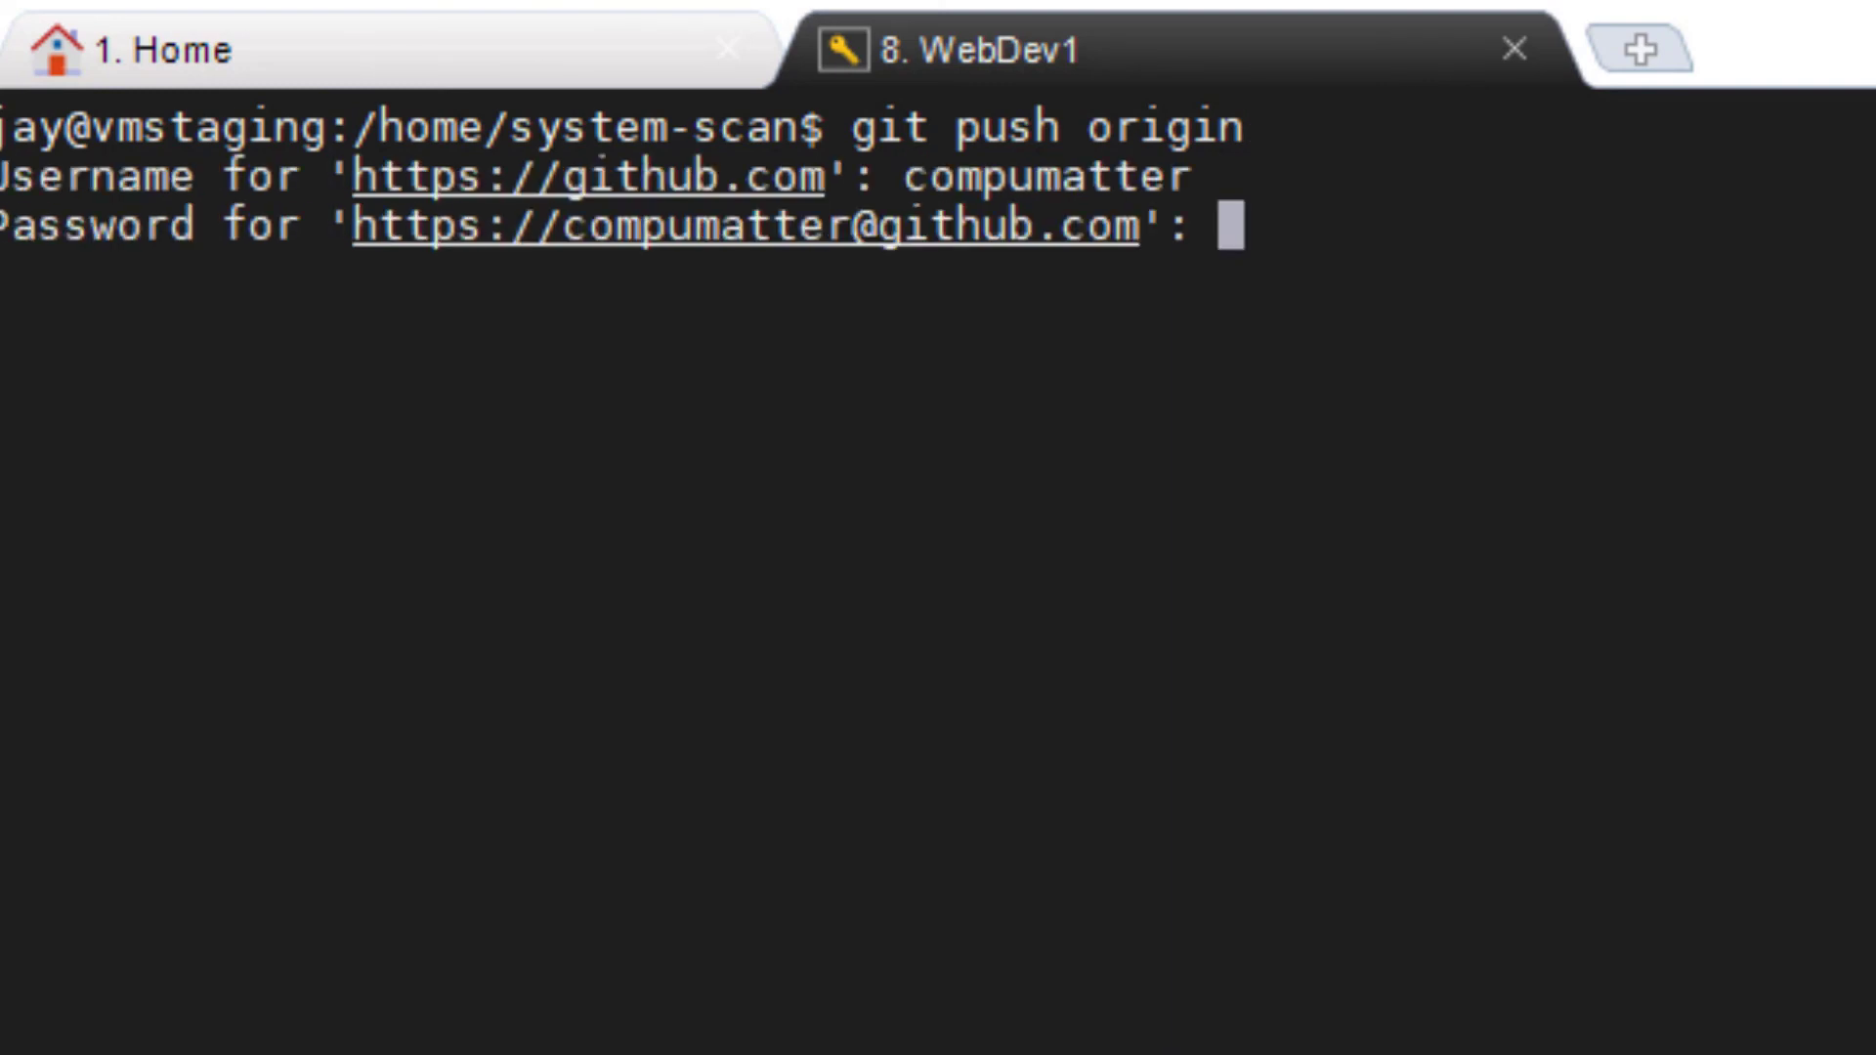
key("Return")
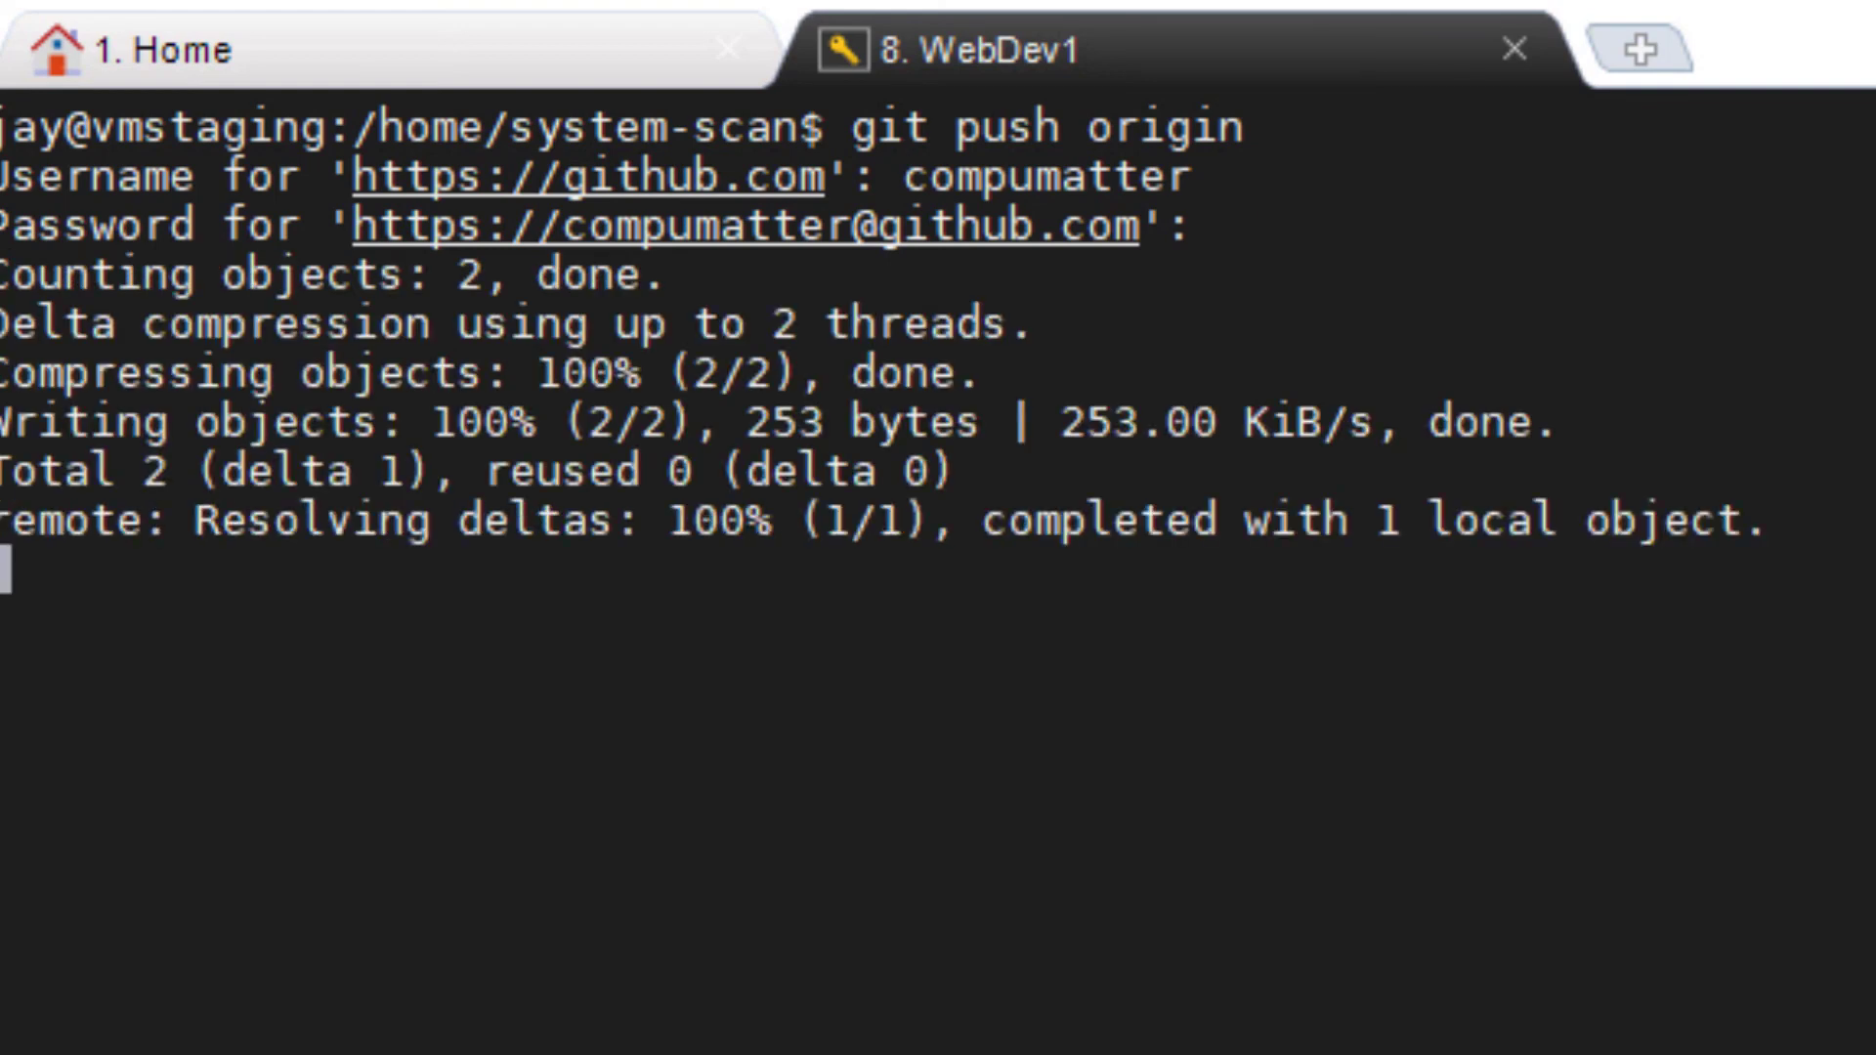